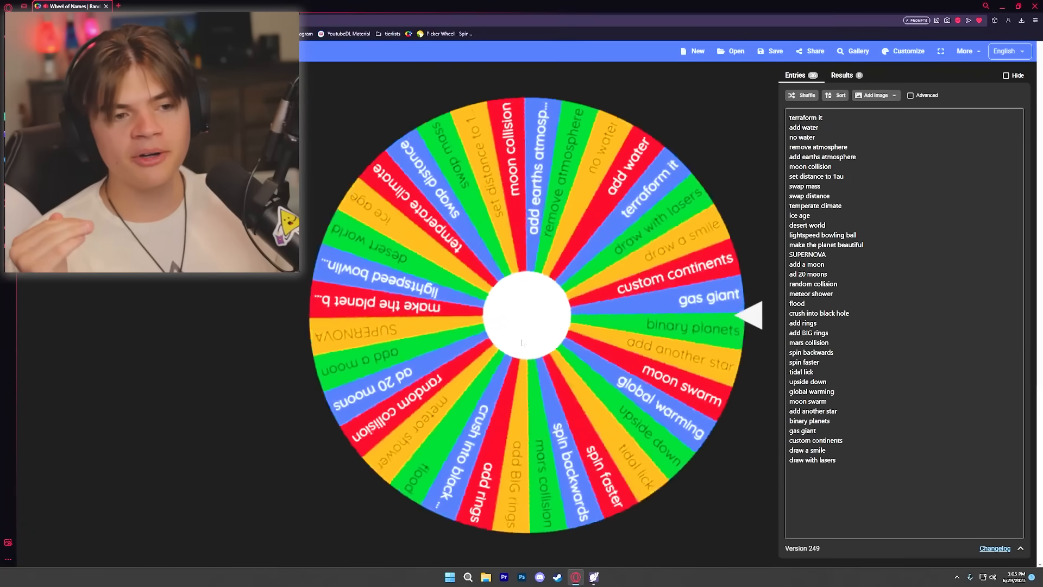
Spin the Wheel of Names wheel of planet-altering events to pick Earth's next fate
{"action": "left_click", "coordinate": [522, 337]}
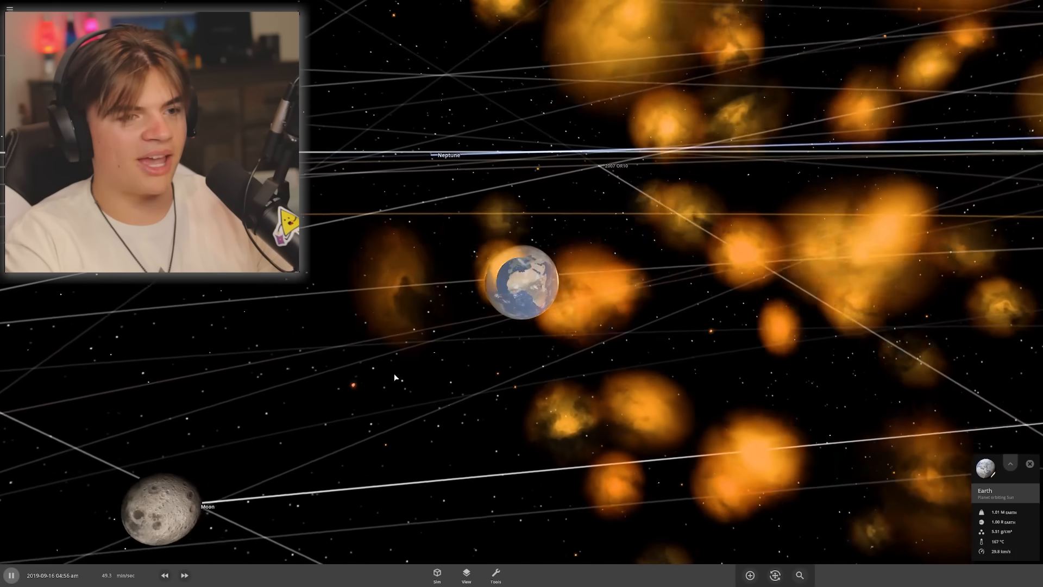
Pause and resume through the Moon's impact, then fast-forward until molten Earth cools
{"action": "left_click", "coordinate": [184, 575]}
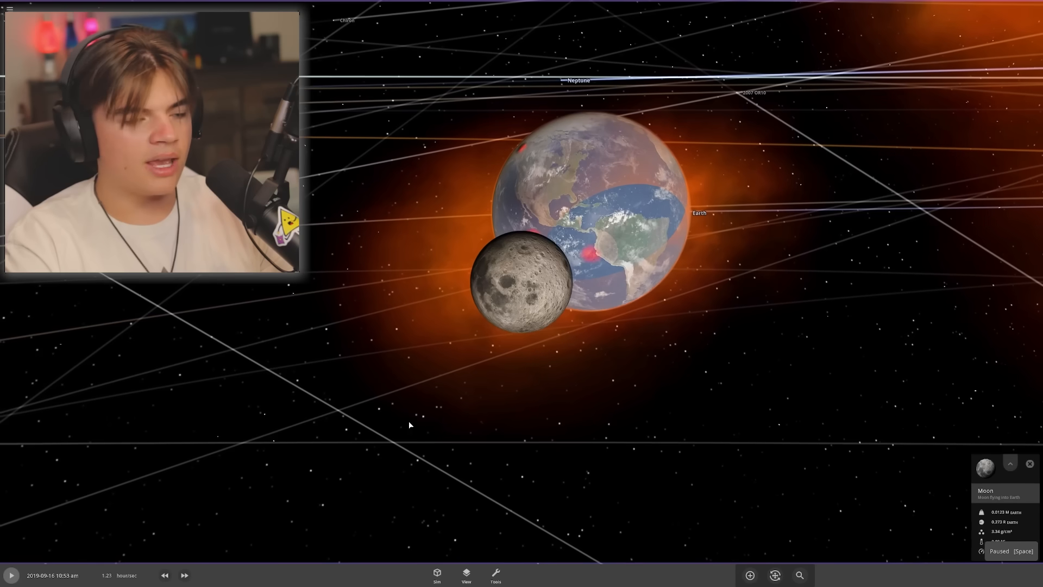
{"action": "left_click", "coordinate": [167, 575]}
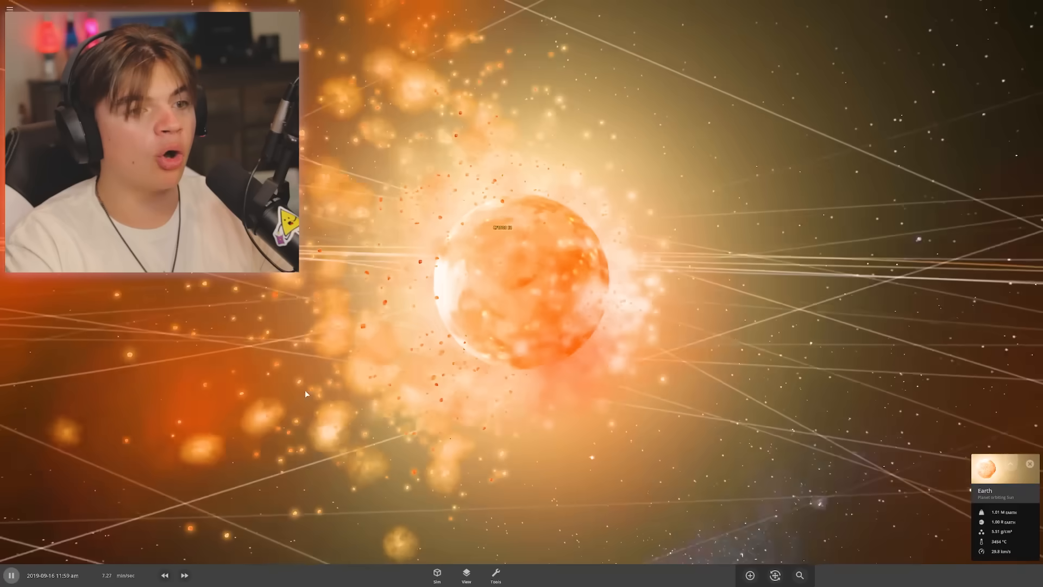
{"action": "left_click", "coordinate": [184, 575]}
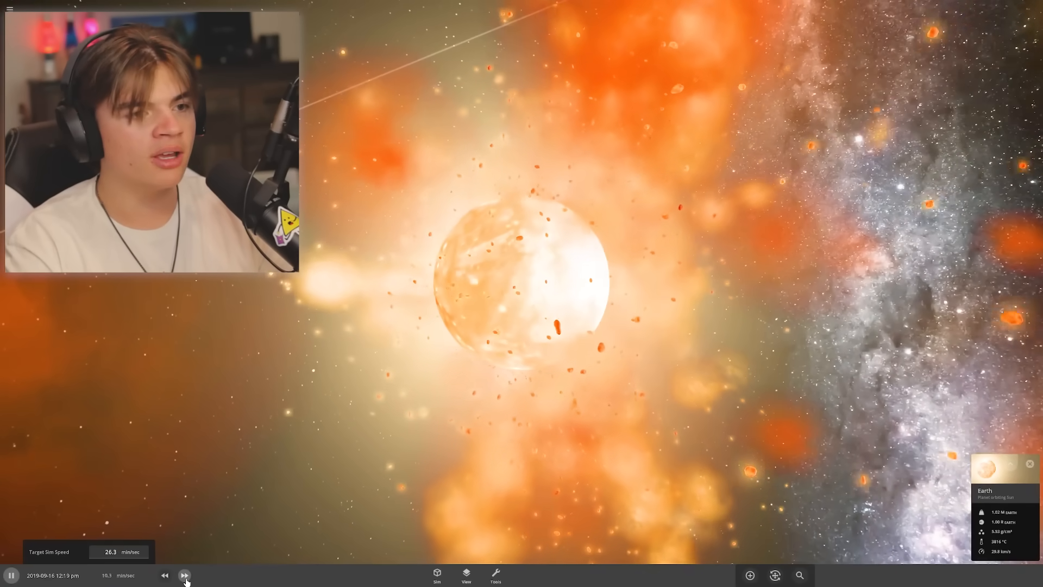
{"action": "left_click", "coordinate": [188, 574]}
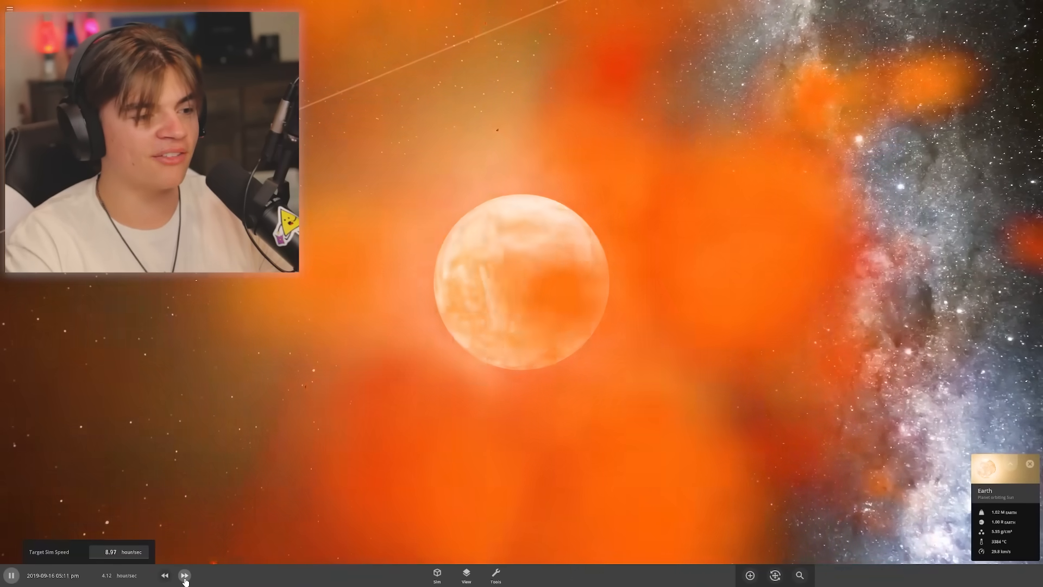
{"action": "left_click", "coordinate": [186, 575]}
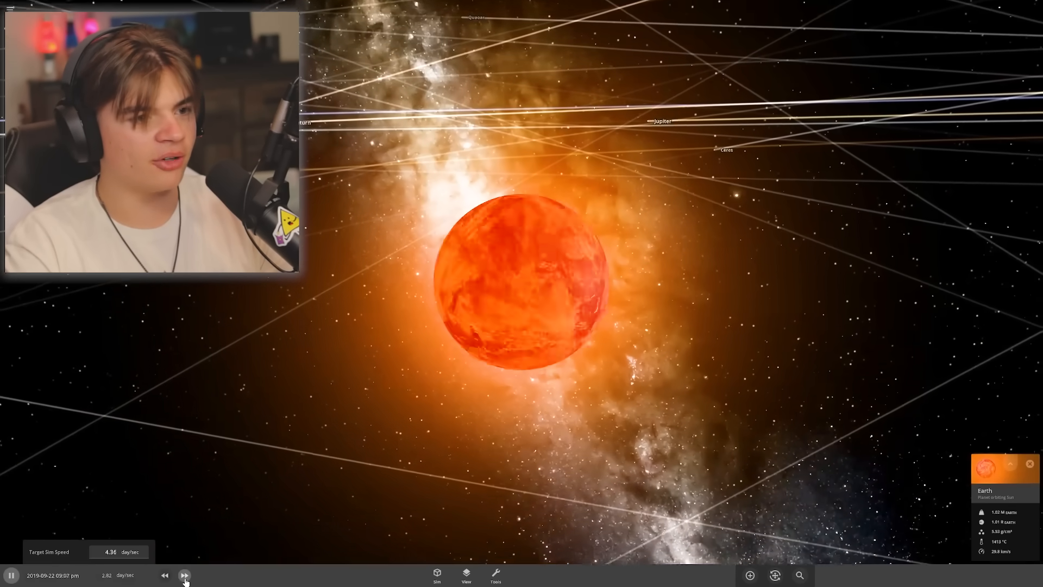
{"action": "left_click", "coordinate": [184, 574]}
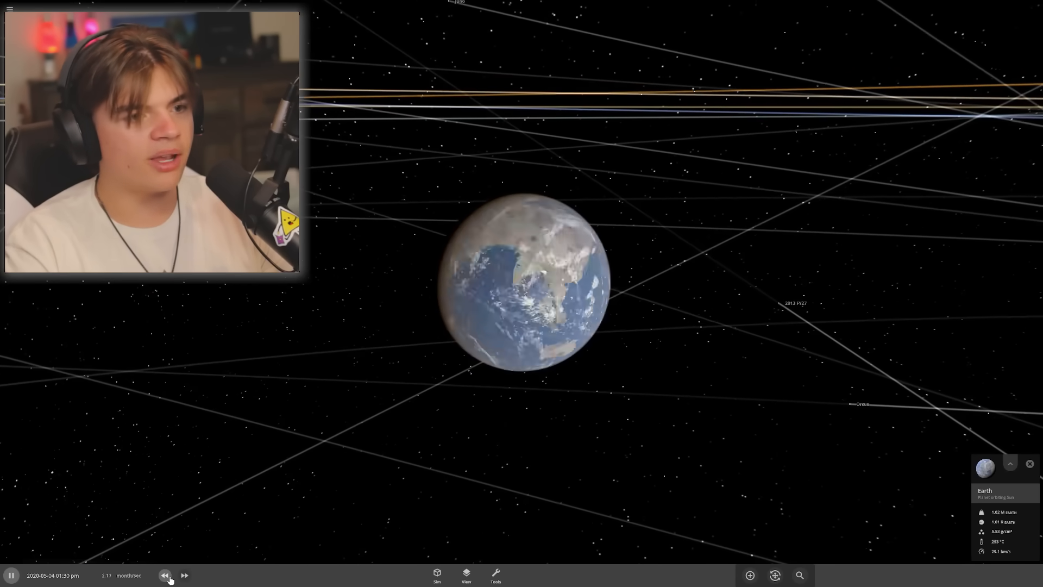
{"action": "left_click", "coordinate": [169, 575]}
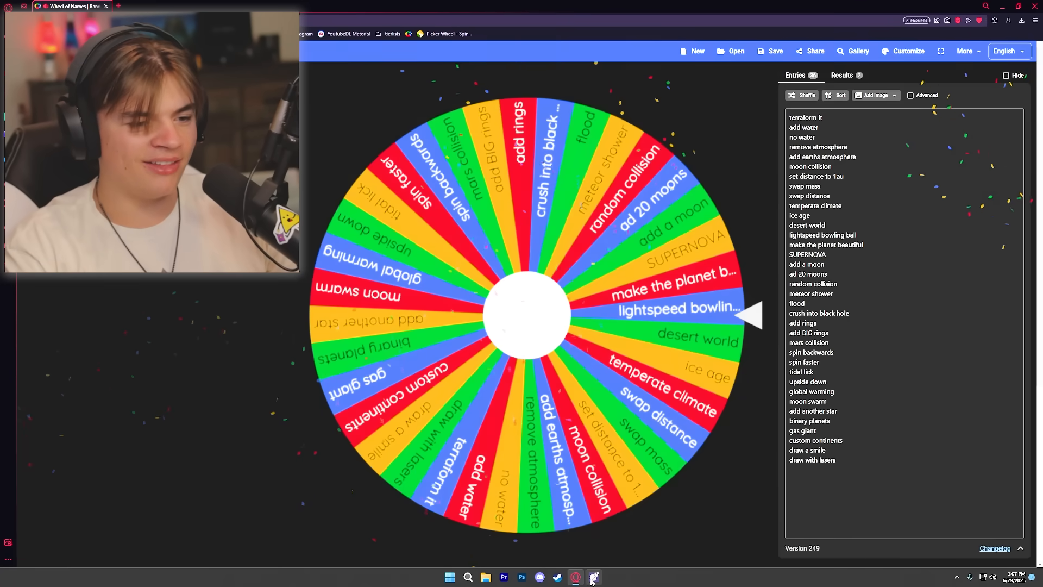
{"action": "left_click", "coordinate": [593, 577]}
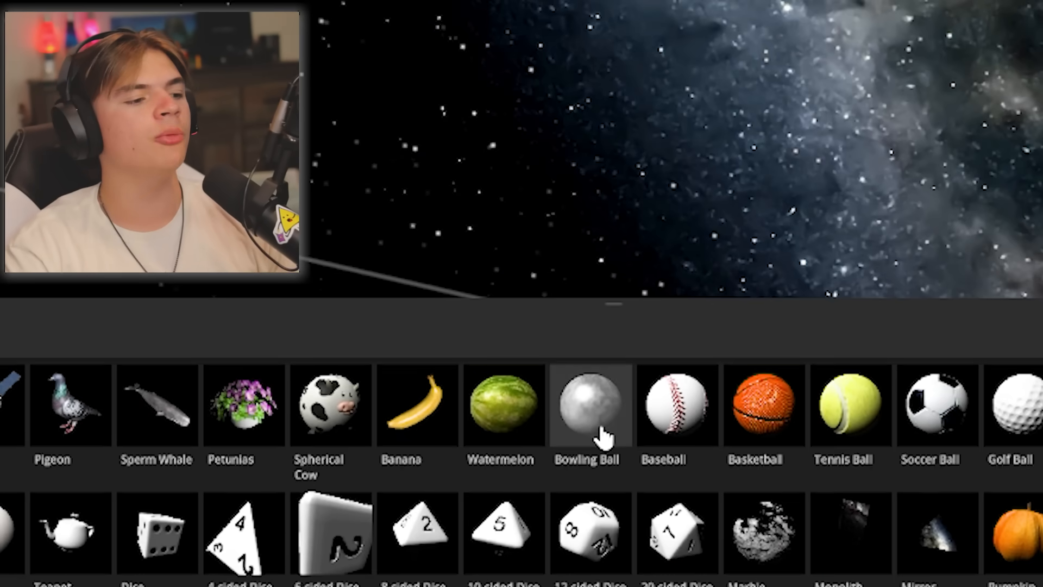
Launch a Bowling Ball at Earth and fast-forward to see glowing impact spots
{"action": "left_click", "coordinate": [589, 411]}
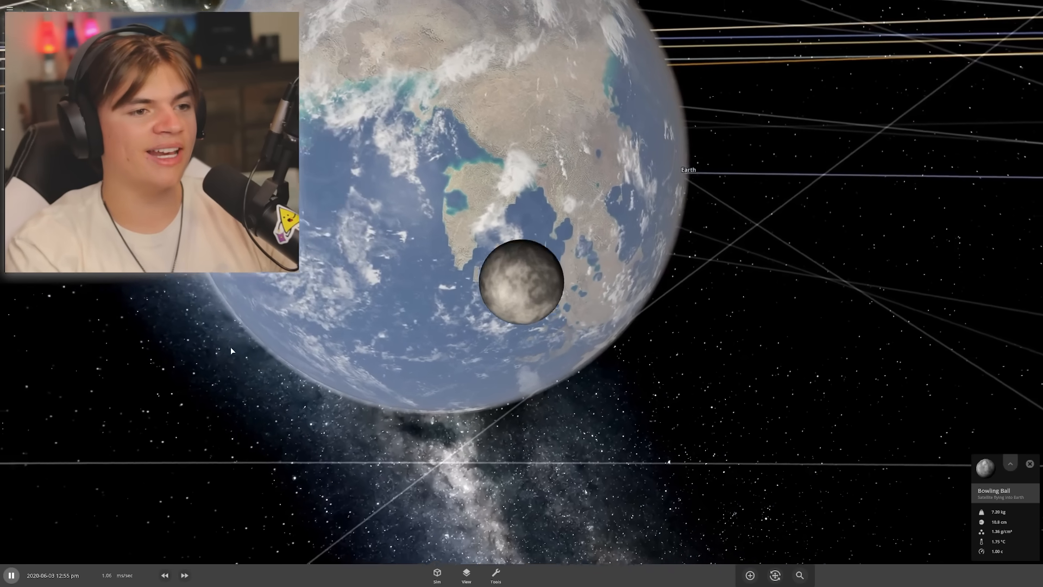
{"action": "left_click", "coordinate": [186, 575]}
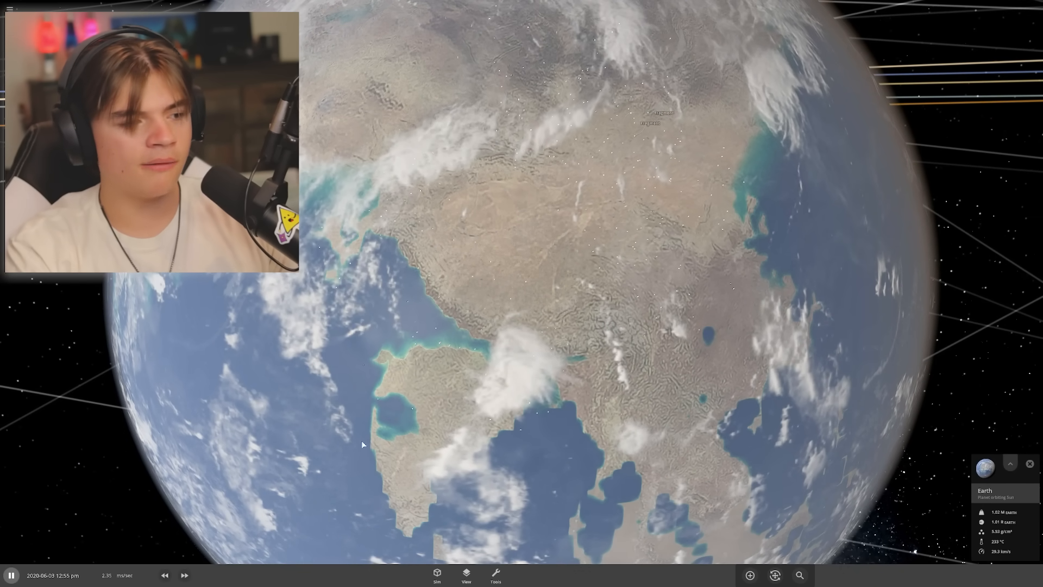
{"action": "left_click", "coordinate": [185, 575]}
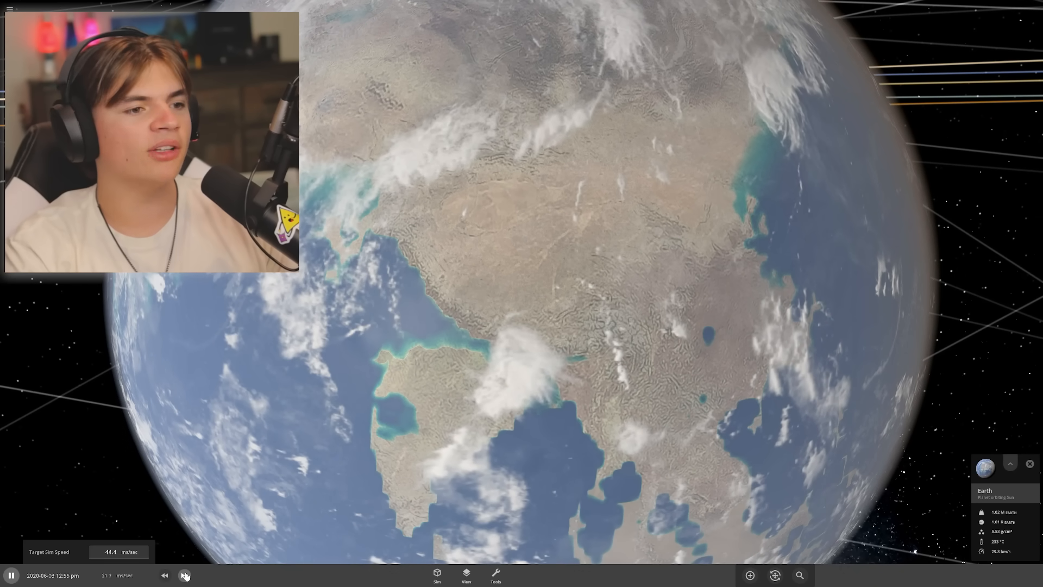
{"action": "left_click", "coordinate": [183, 575]}
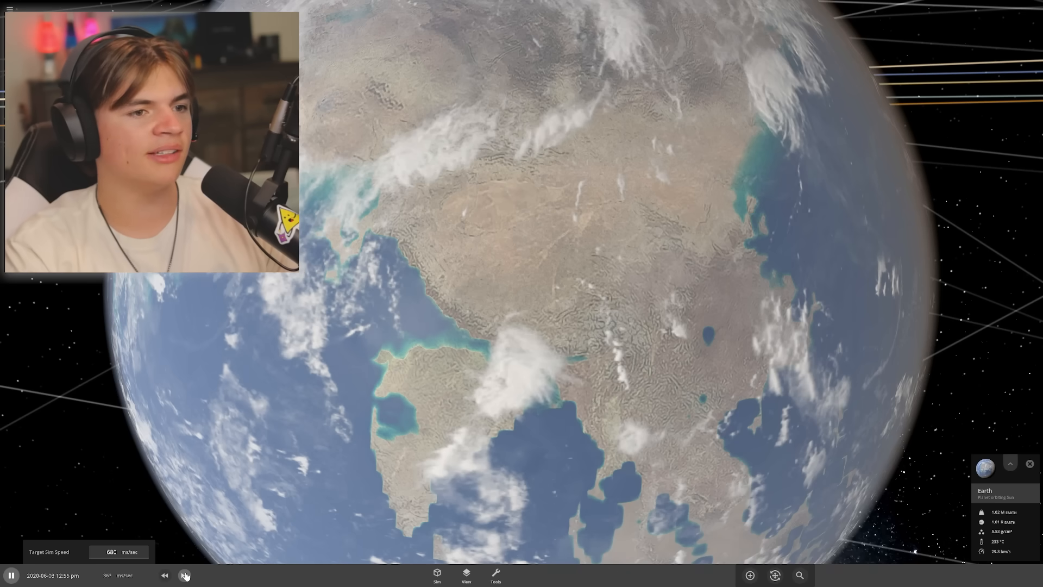
{"action": "left_click", "coordinate": [184, 575]}
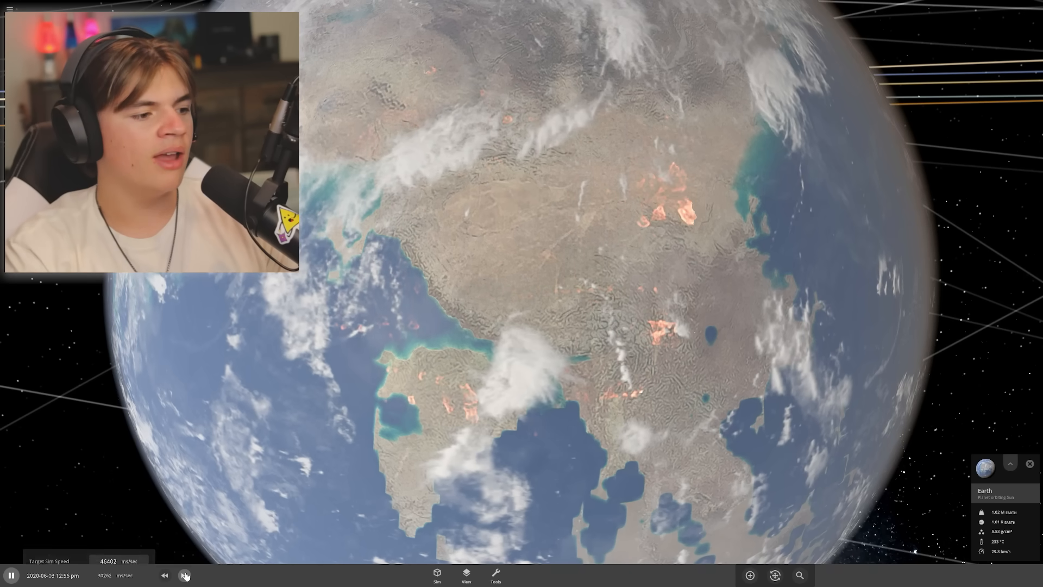
{"action": "left_click", "coordinate": [186, 575]}
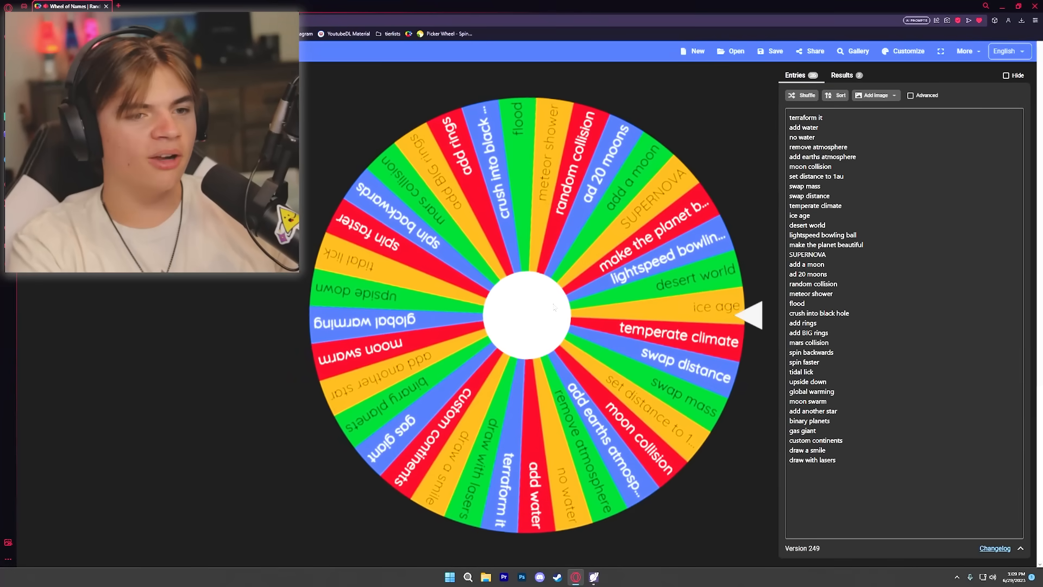
{"action": "left_click", "coordinate": [525, 312]}
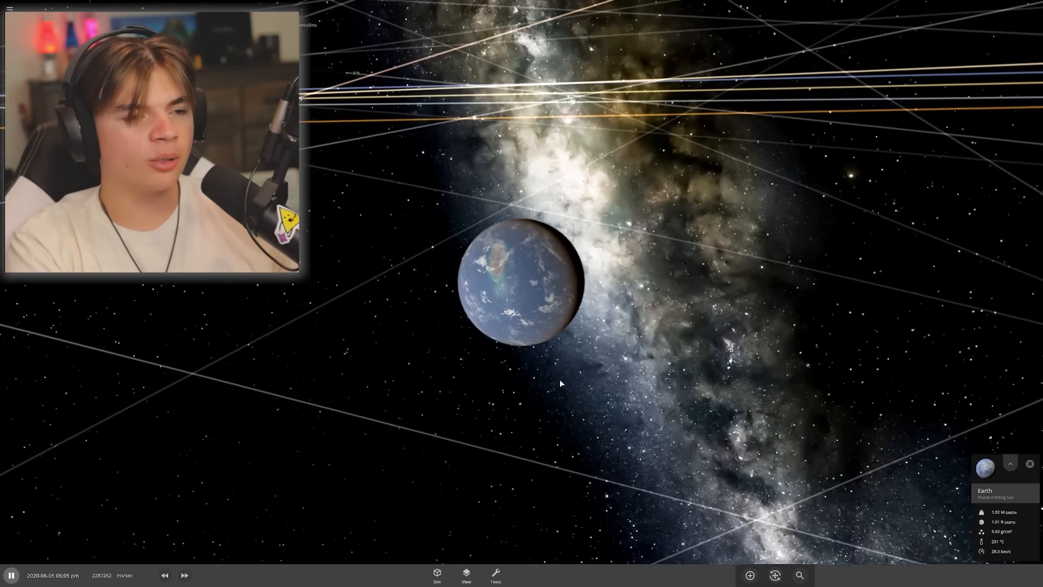
Drag Earth's Sea Level slider down to drain the oceans, checking Composition
{"action": "left_click", "coordinate": [1010, 464]}
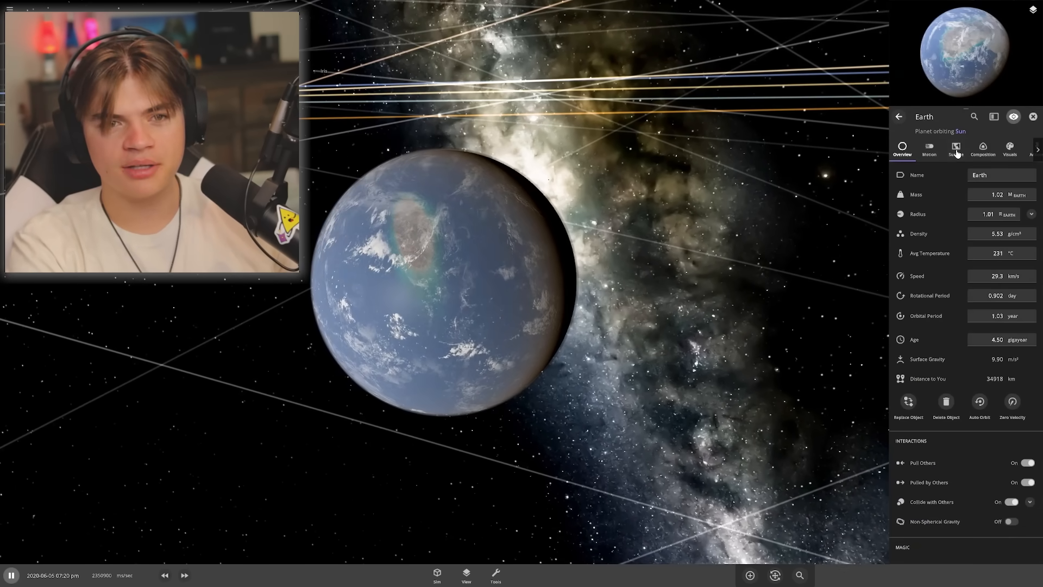
{"action": "left_click", "coordinate": [956, 148]}
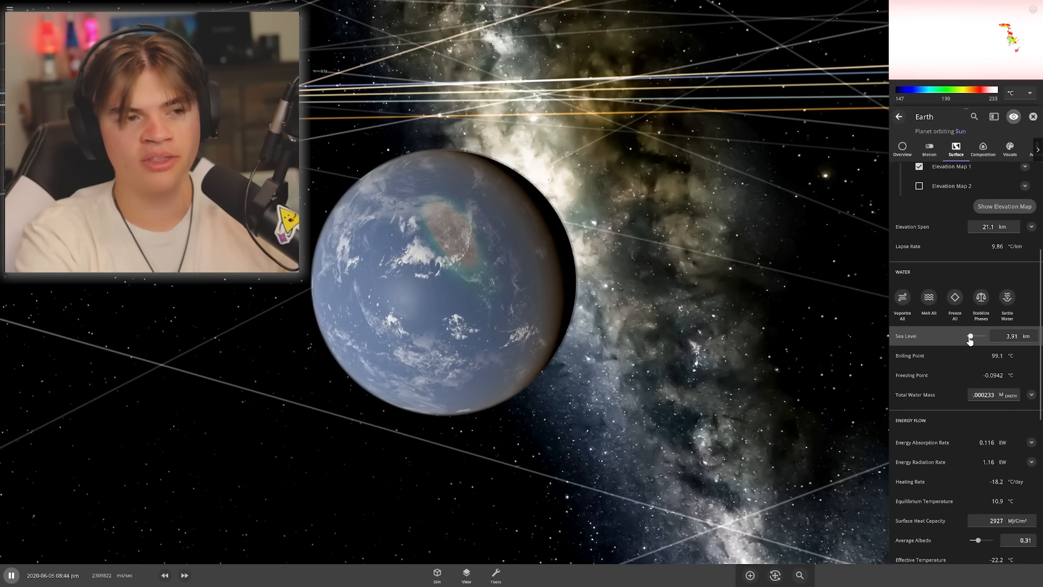
{"action": "left_click_drag", "start_coordinate": [969, 338], "coordinate": [967, 339]}
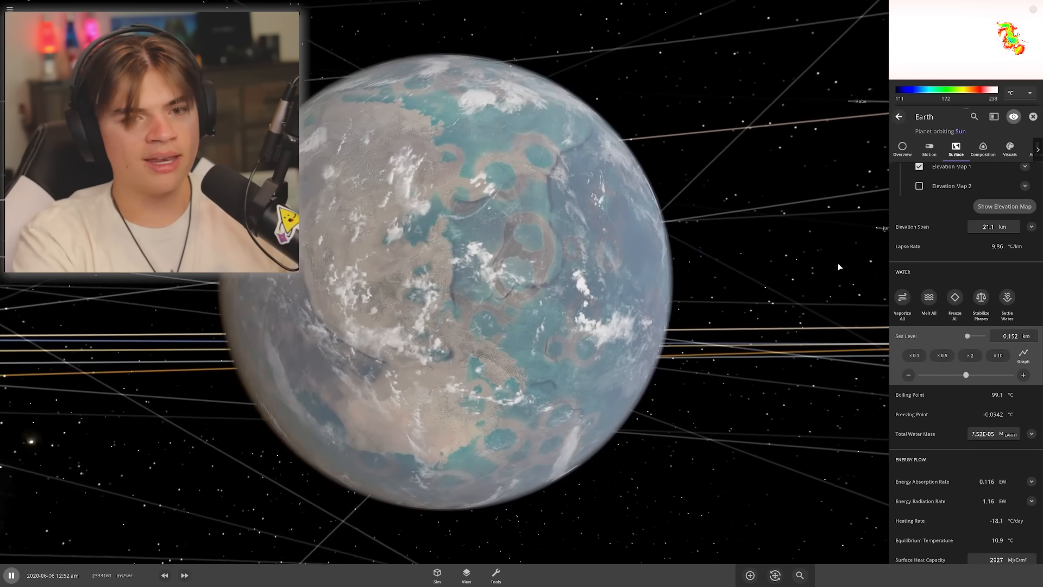
{"action": "left_click", "coordinate": [983, 150]}
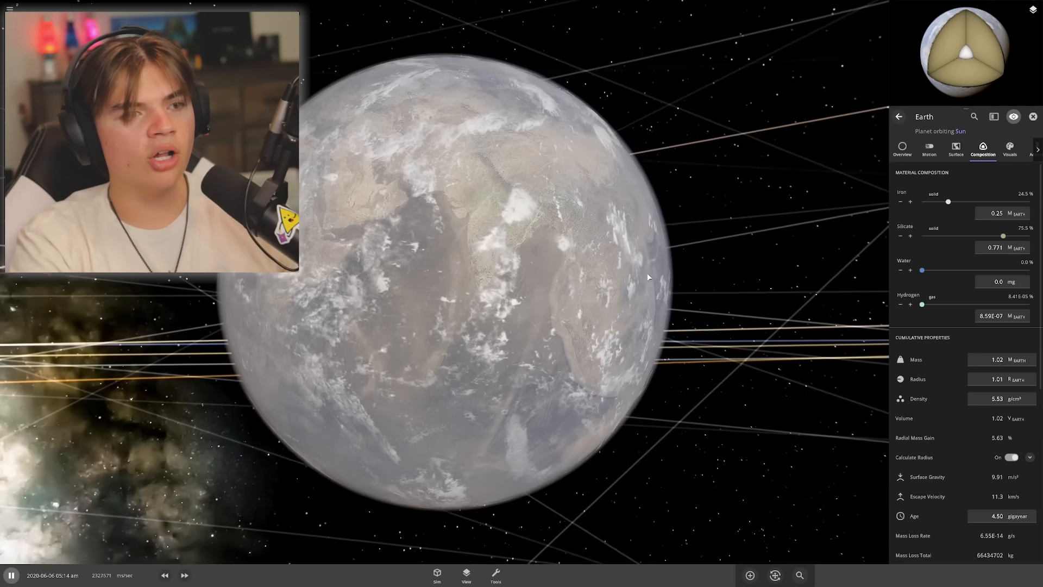
{"action": "left_click", "coordinate": [955, 150]}
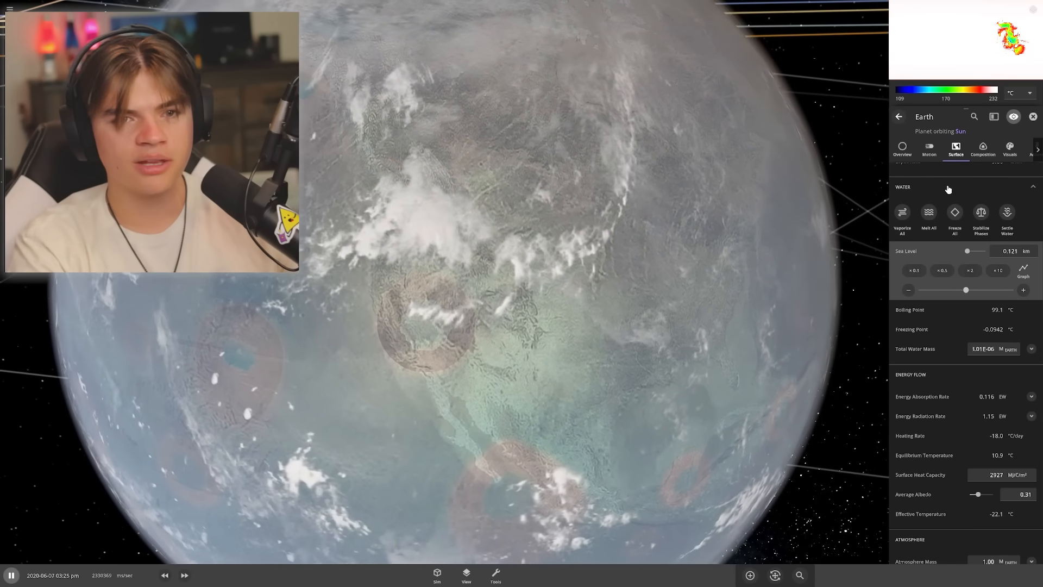
Confirm the water is gone and set Earth's average temperature to 30 °C
{"action": "left_click", "coordinate": [983, 147]}
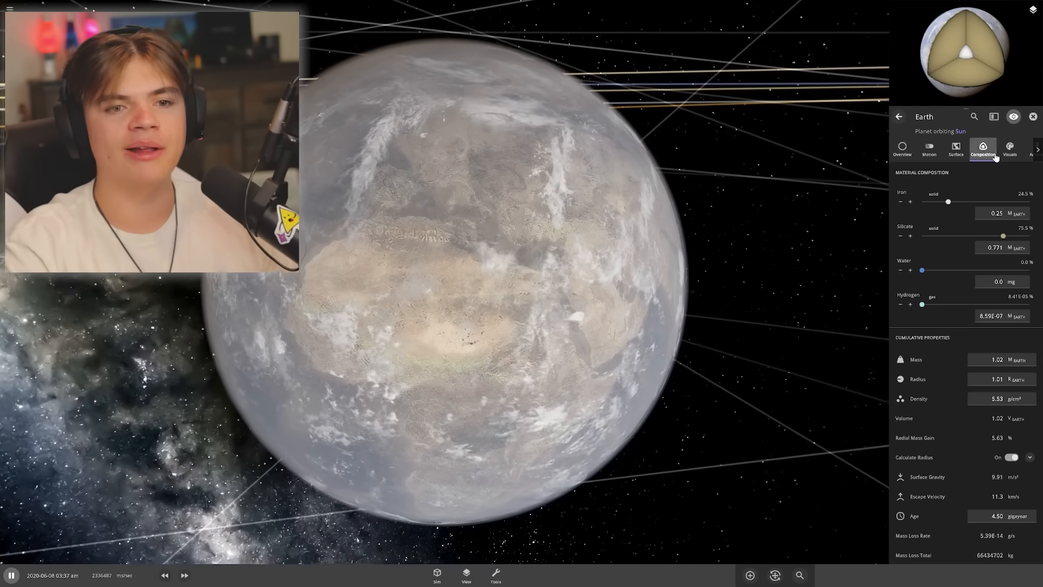
{"action": "left_click", "coordinate": [955, 150]}
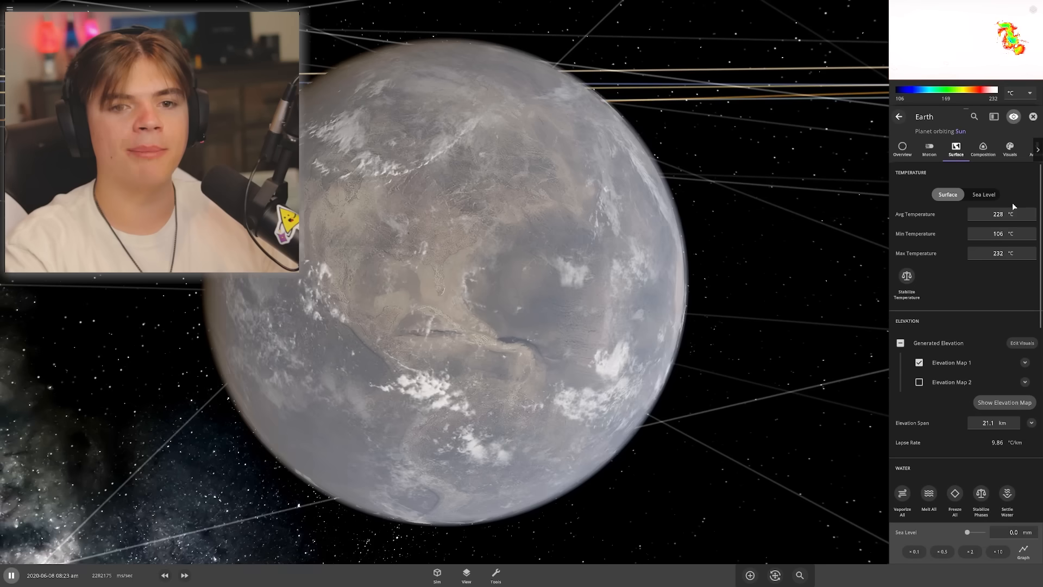
{"action": "left_click", "coordinate": [997, 214]}
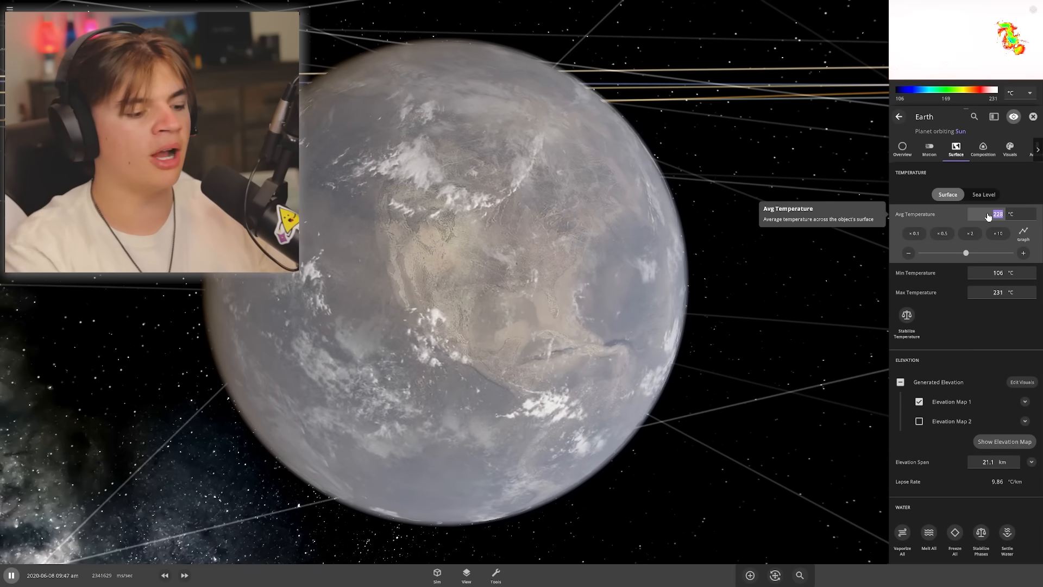
{"action": "type", "text": "30.0"}
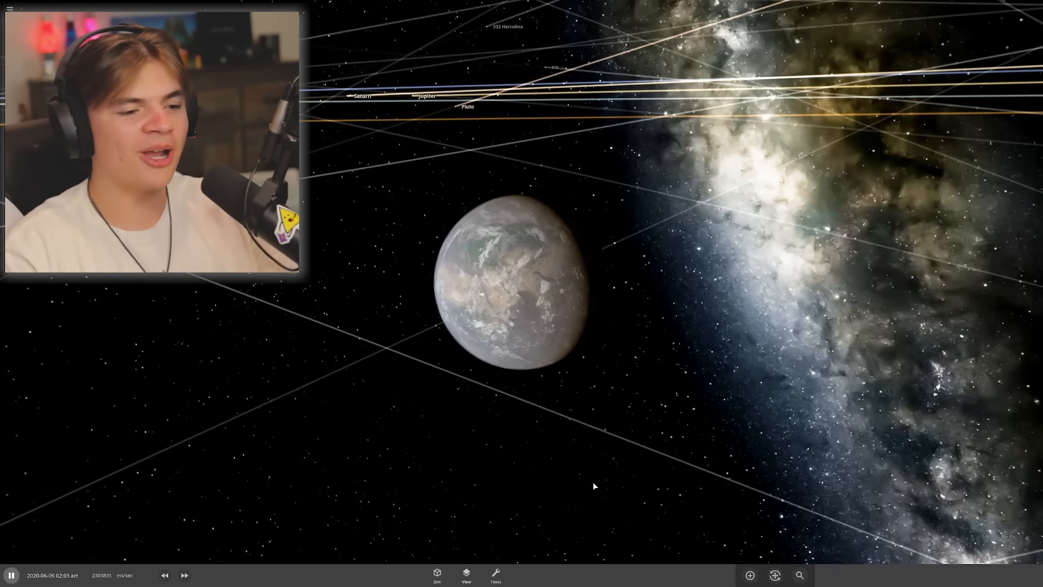
Pick the laser tool and raise its total power to burn Earth's surface
{"action": "left_click", "coordinate": [495, 573]}
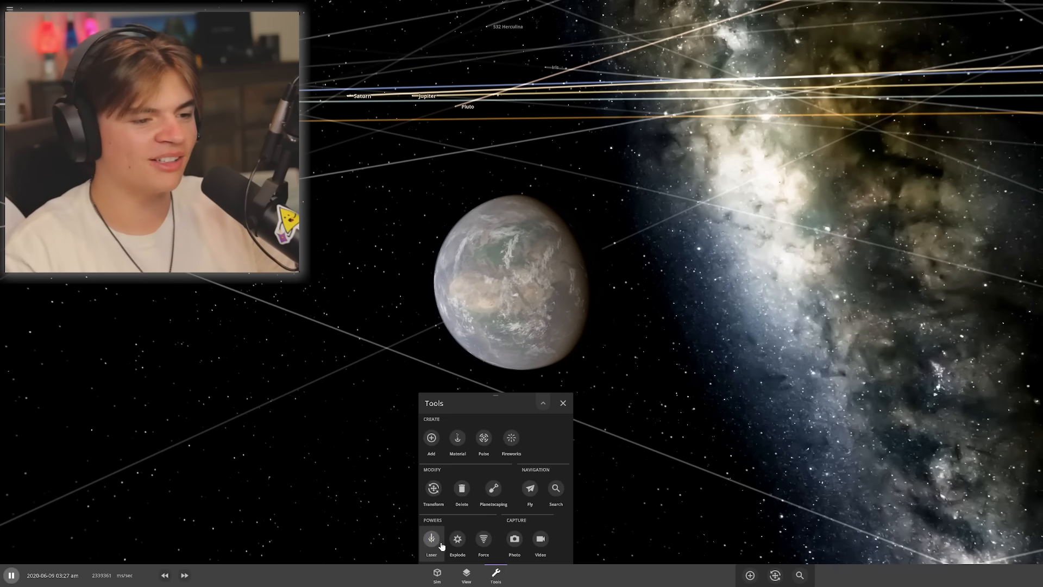
{"action": "left_click", "coordinate": [431, 539]}
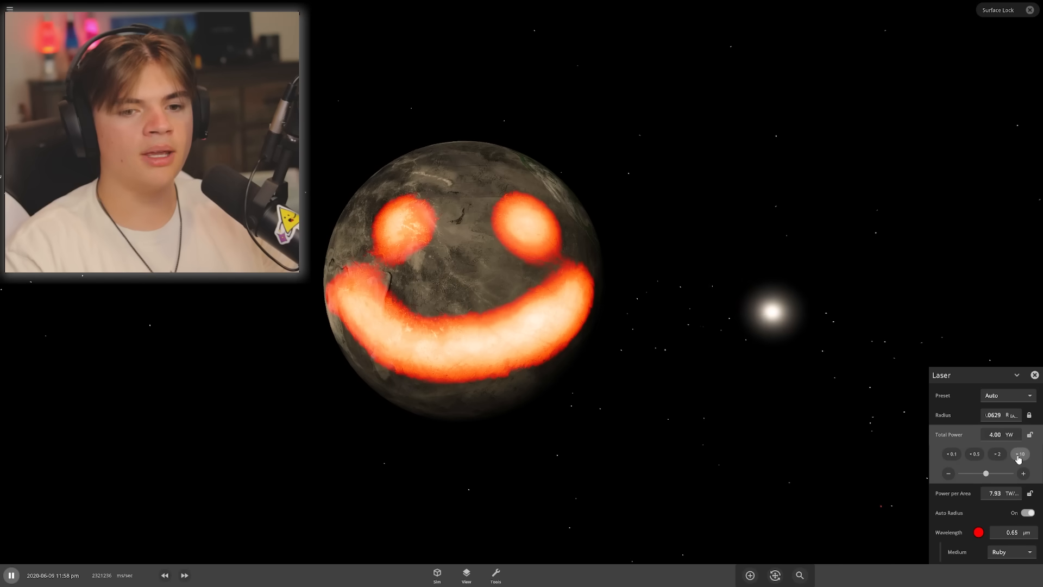
{"action": "left_click", "coordinate": [1019, 454]}
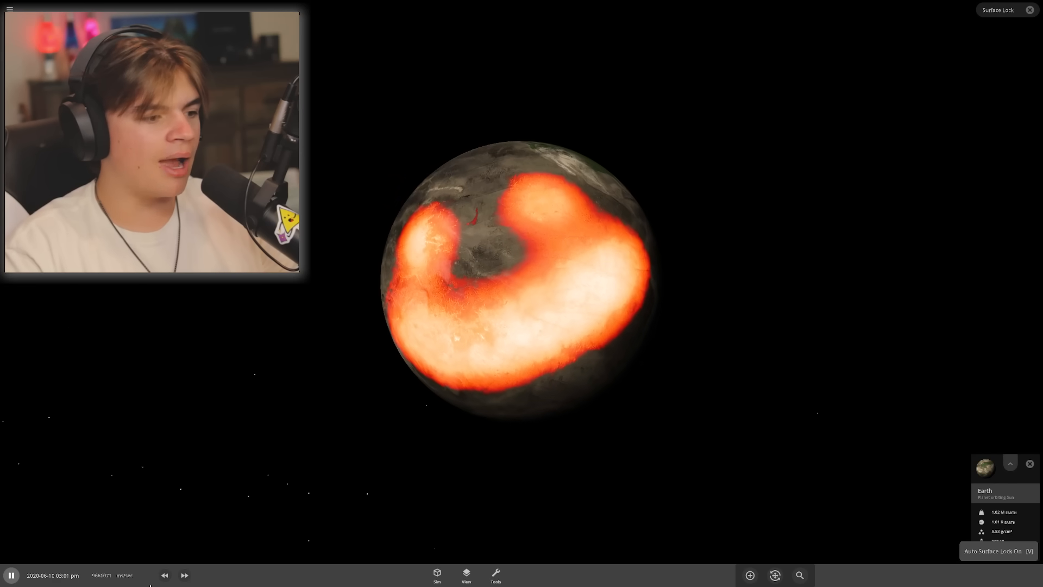
Fast-forward the simulation twice, then spin the events wheel again
{"action": "left_click", "coordinate": [185, 575]}
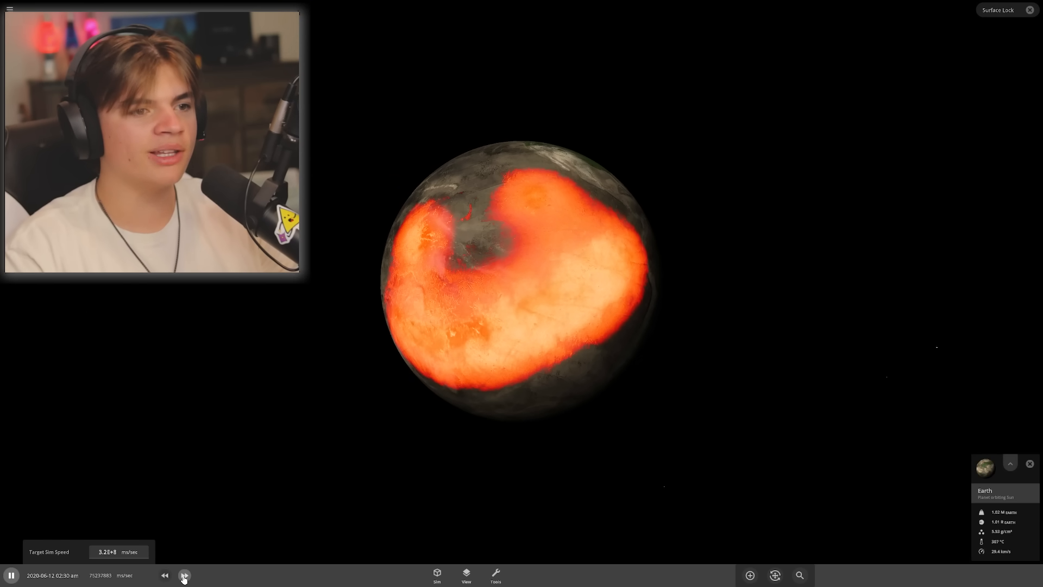
{"action": "left_click", "coordinate": [183, 575]}
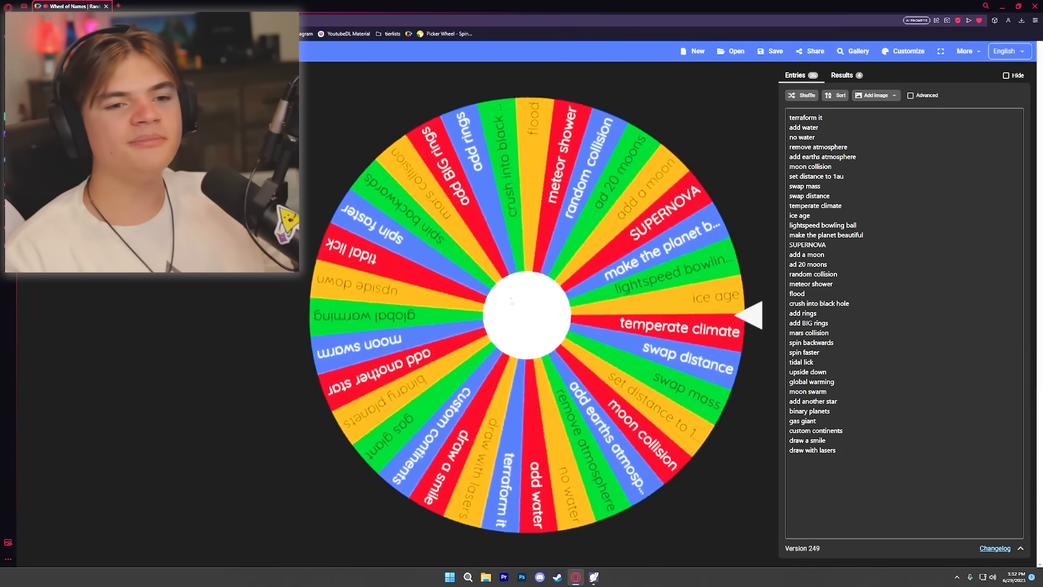
{"action": "left_click", "coordinate": [526, 309]}
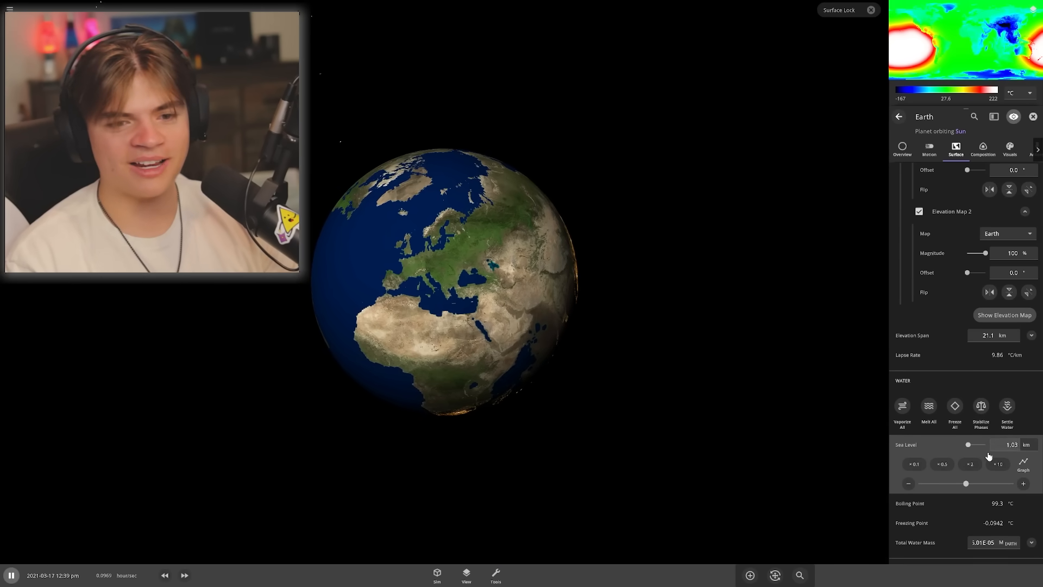
Set Earth's sea level to about 3.38 km and average temperature to 15 °C
{"action": "left_click_drag", "start_coordinate": [967, 444], "coordinate": [973, 444]}
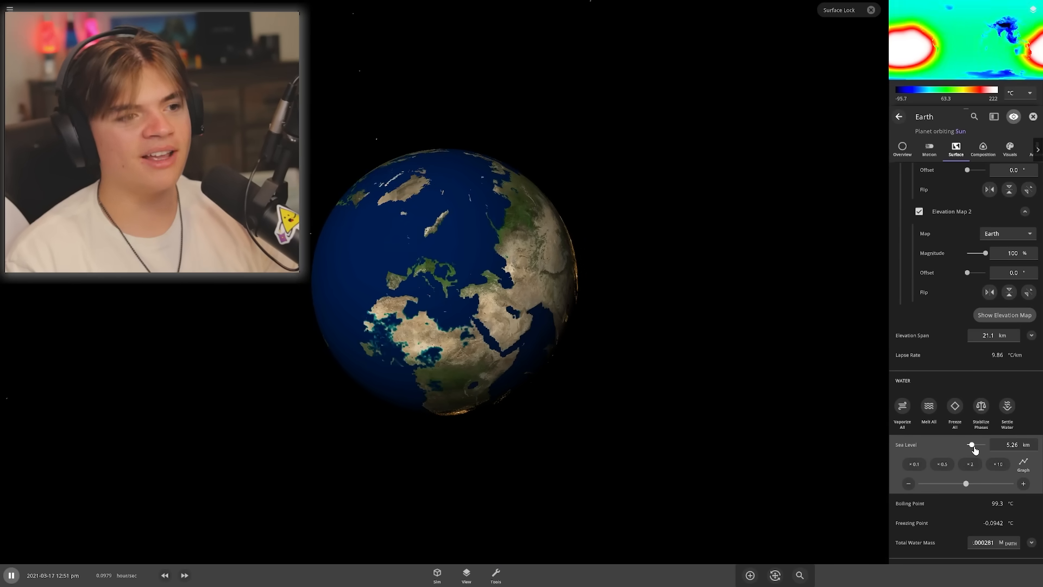
{"action": "left_click_drag", "start_coordinate": [972, 445], "coordinate": [971, 444]}
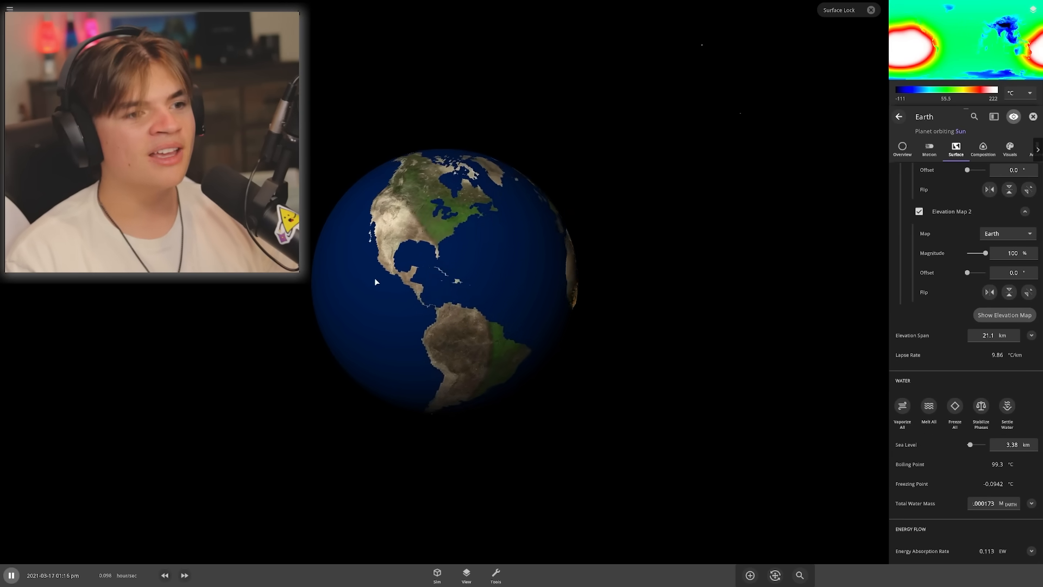
{"action": "left_click", "coordinate": [185, 575]}
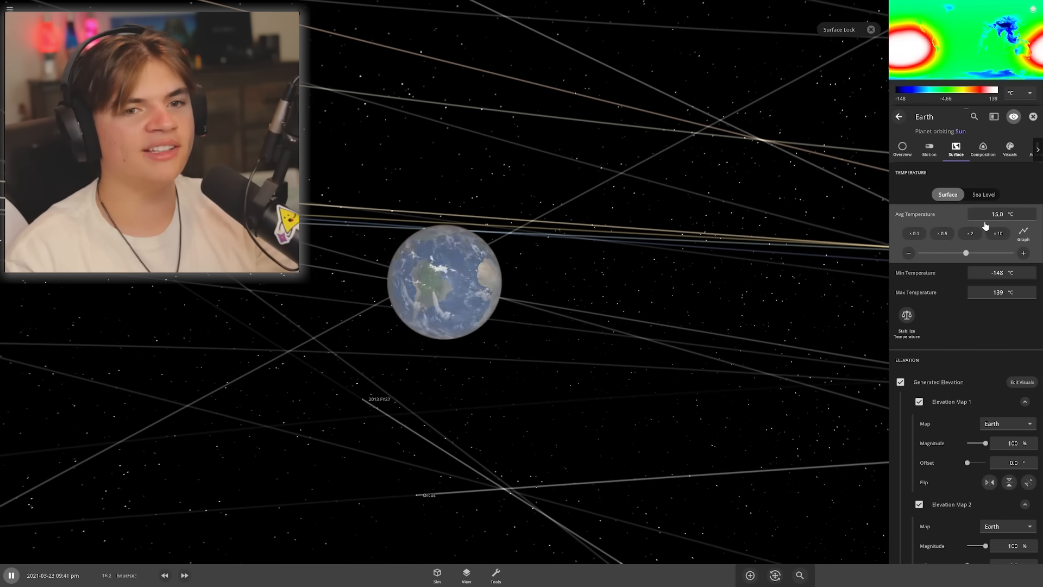
{"action": "left_click", "coordinate": [981, 149]}
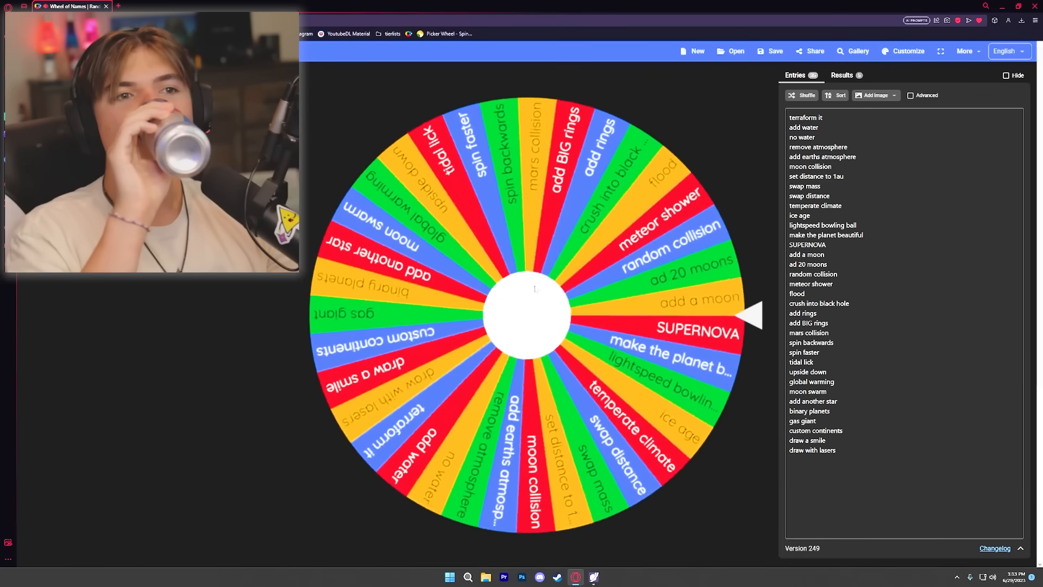
{"action": "left_click", "coordinate": [532, 289]}
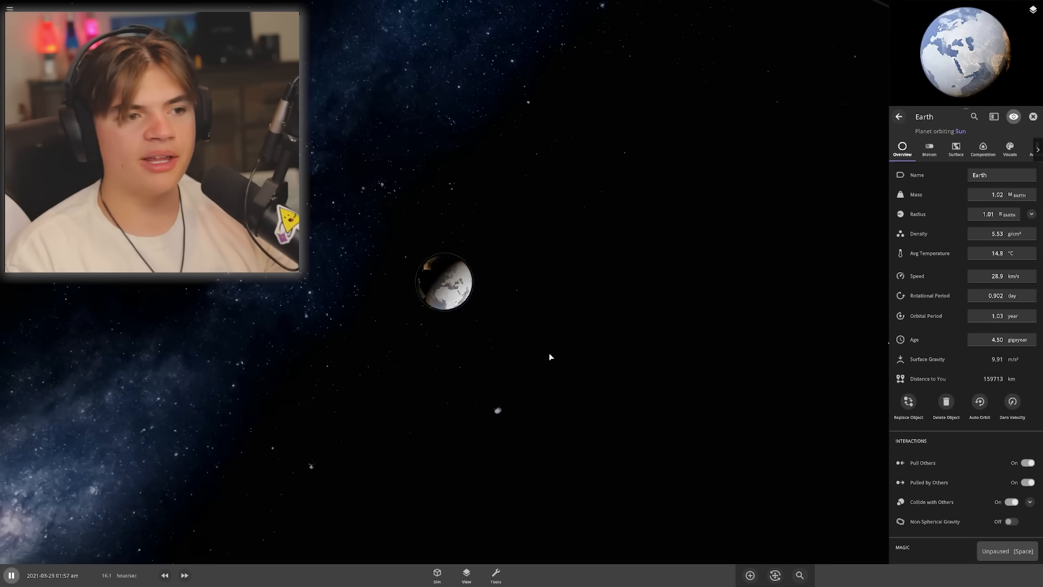
Fast-forward while watching Earth's surface readings until it cools to about −24 °C
{"action": "left_click", "coordinate": [955, 149]}
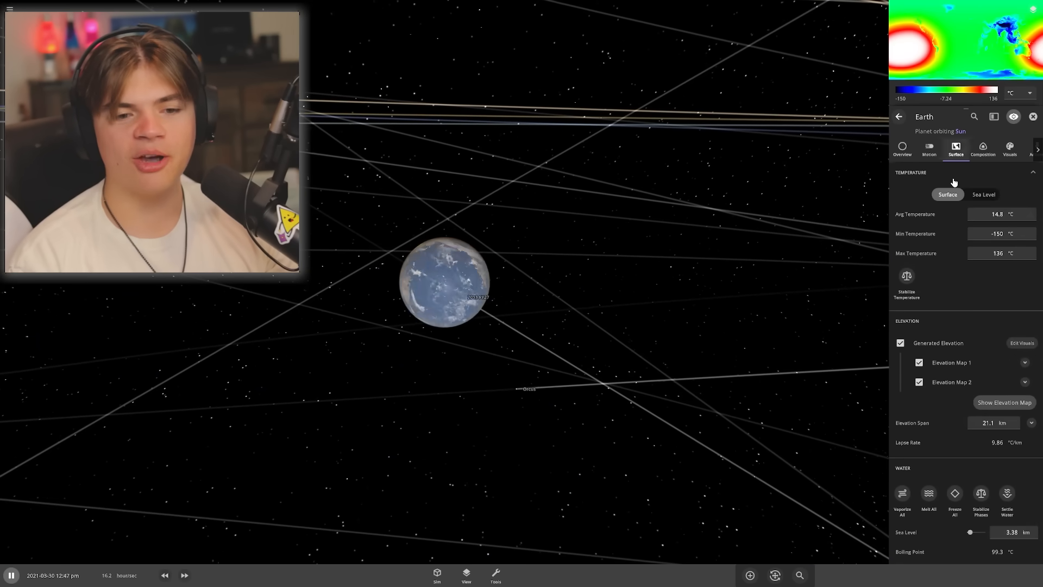
{"action": "scroll", "scroll_direction": "down", "scroll_amount": 3}
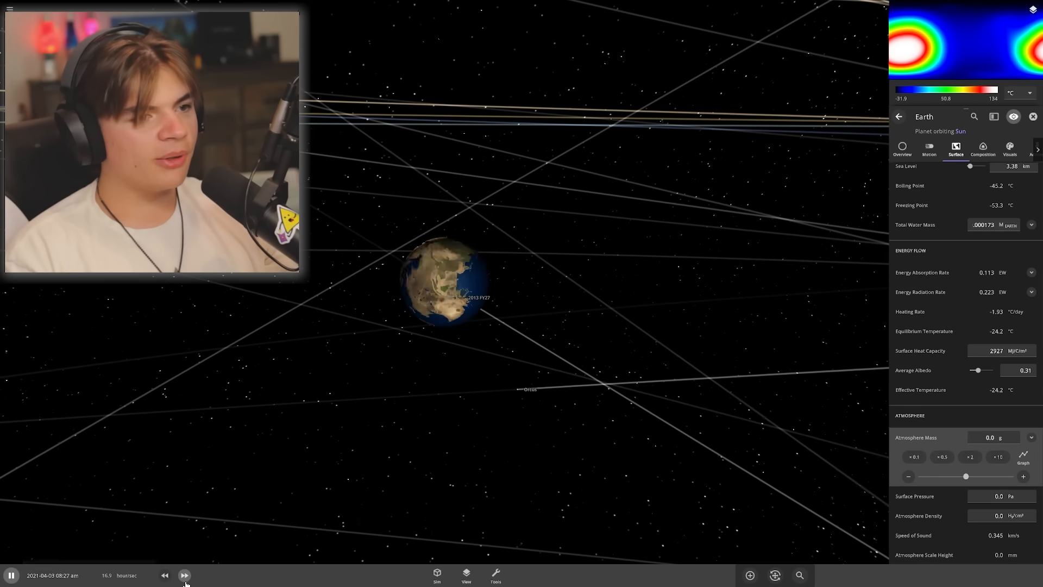
{"action": "left_click", "coordinate": [185, 575]}
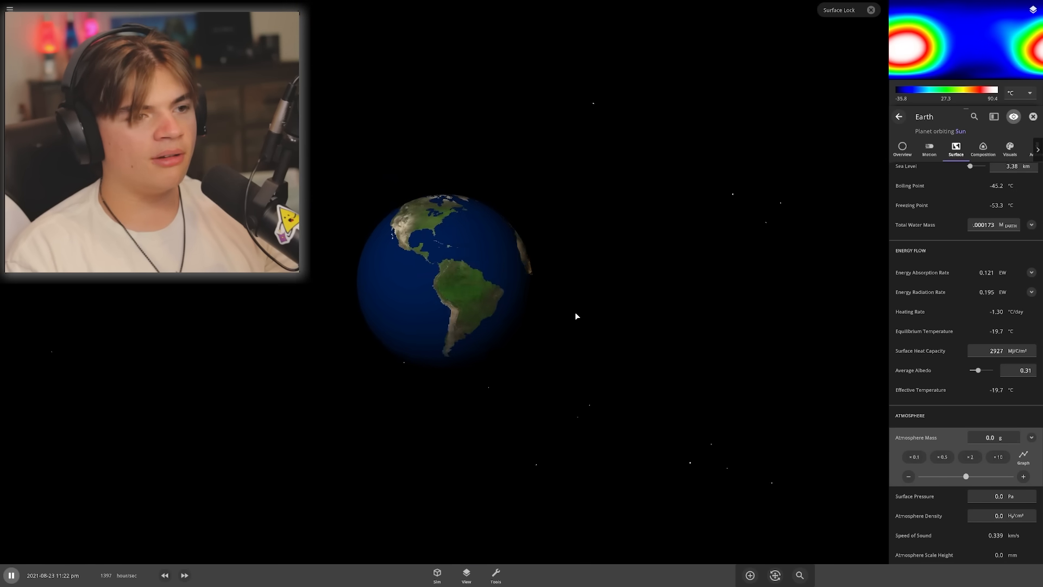
{"action": "left_click", "coordinate": [983, 149]}
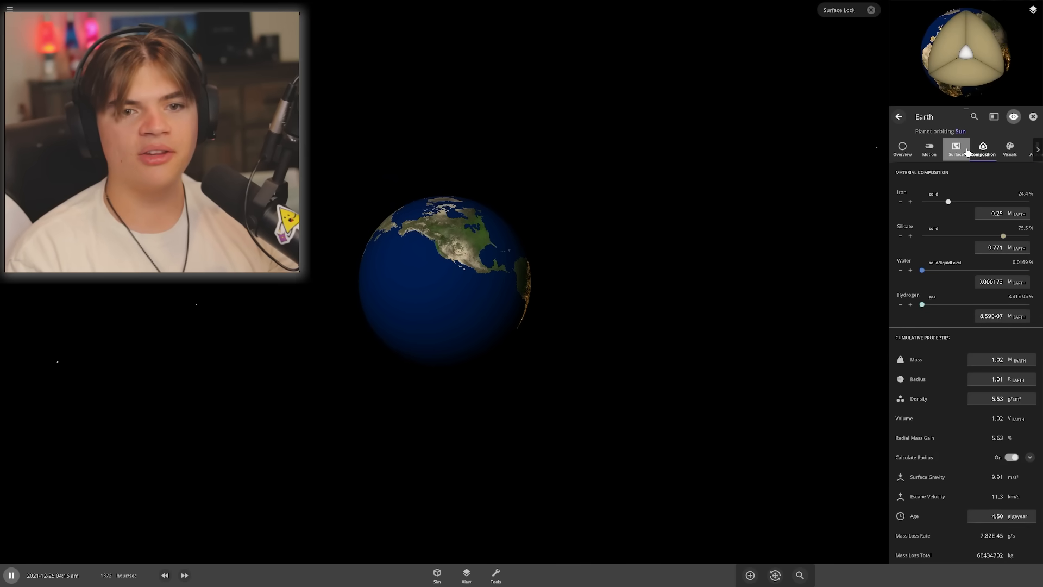
{"action": "left_click", "coordinate": [955, 148]}
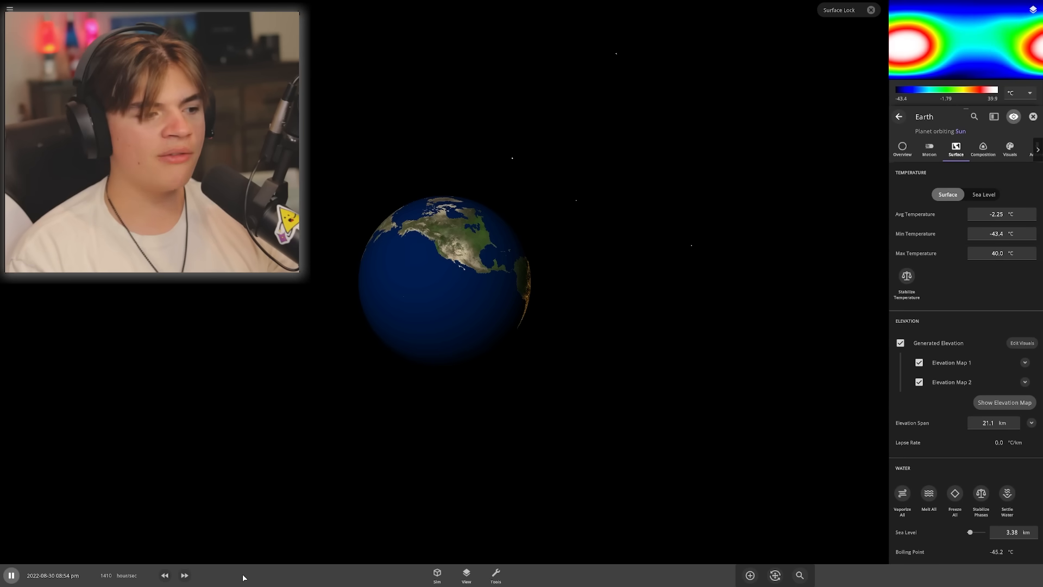
{"action": "left_click", "coordinate": [184, 575]}
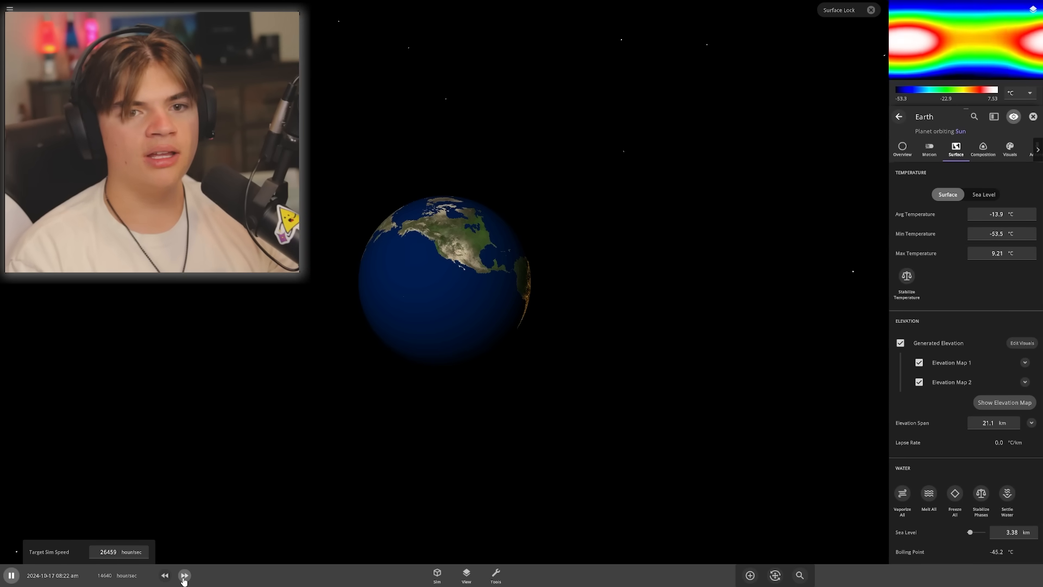
{"action": "left_click", "coordinate": [185, 575]}
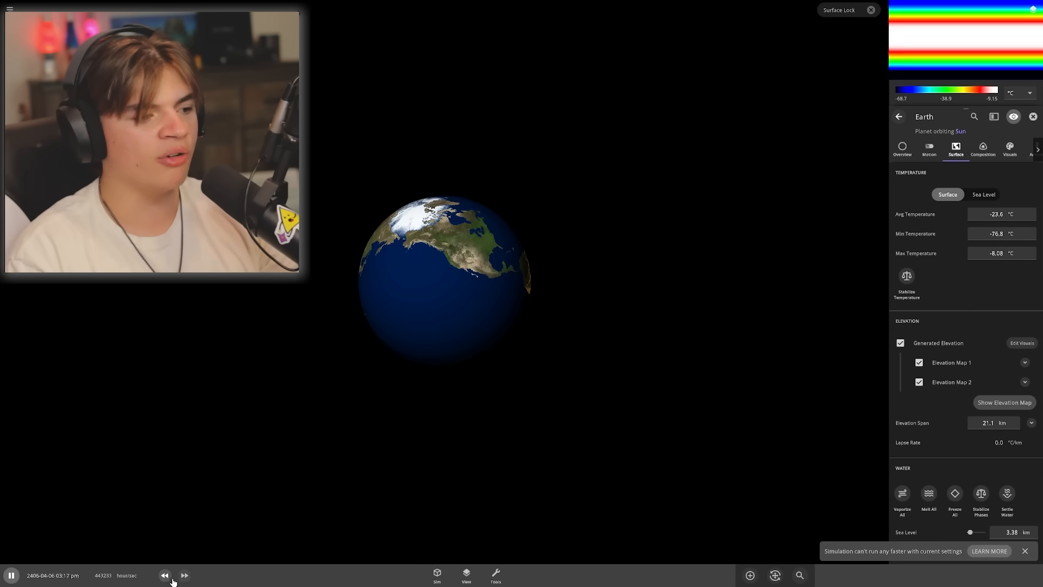
{"action": "left_click", "coordinate": [982, 149]}
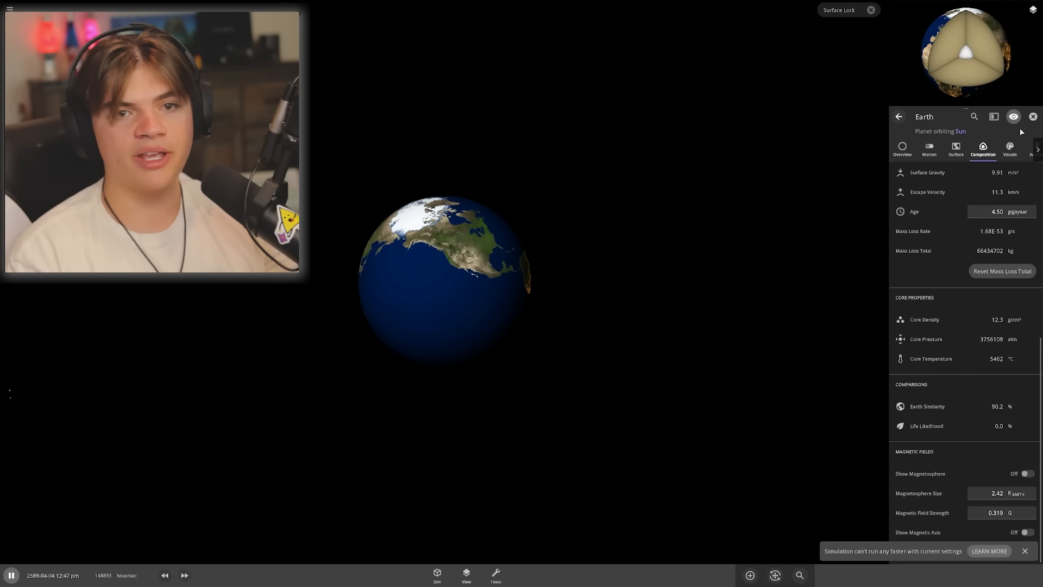
{"action": "left_click", "coordinate": [1032, 117]}
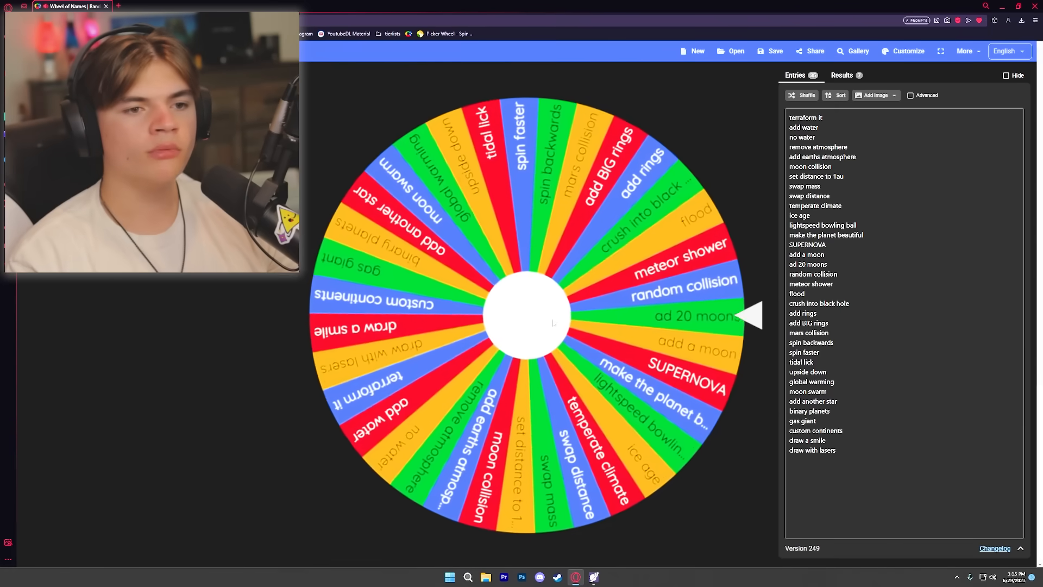
Add a Moon Swarm from the Rings category around Earth
{"action": "left_click", "coordinate": [527, 316]}
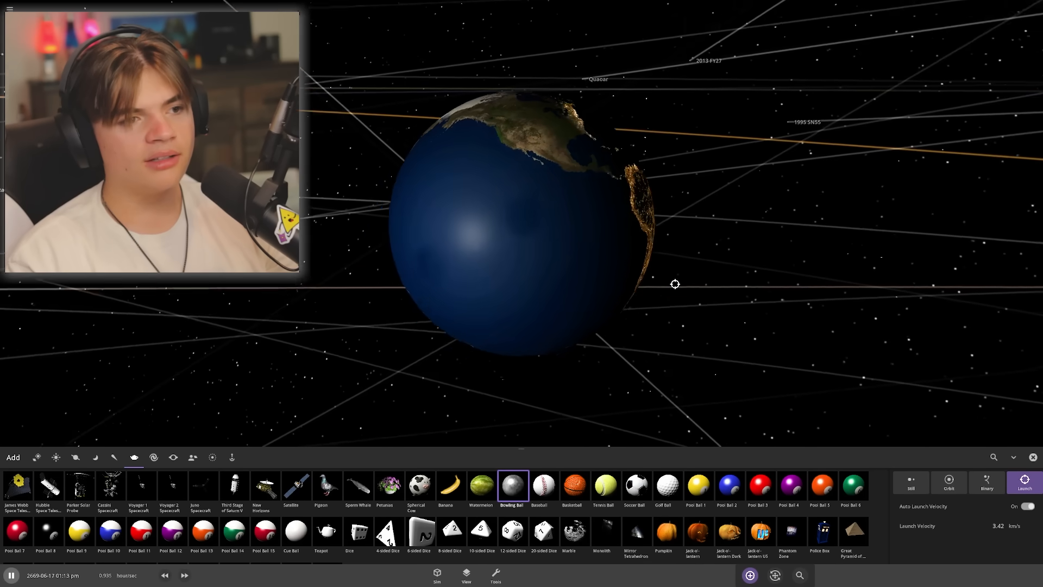
{"action": "left_click", "coordinate": [465, 576]}
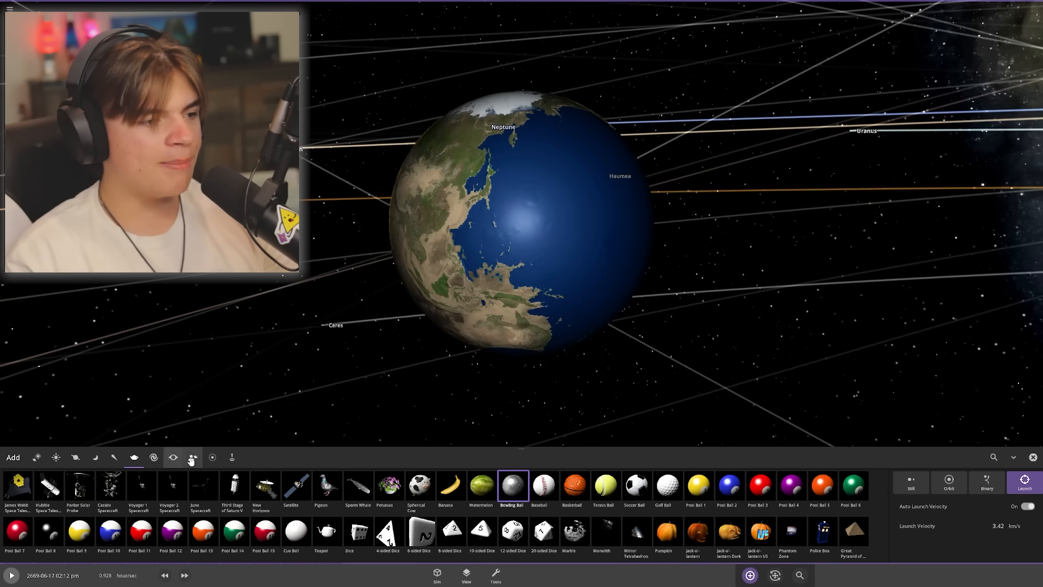
{"action": "left_click", "coordinate": [192, 457]}
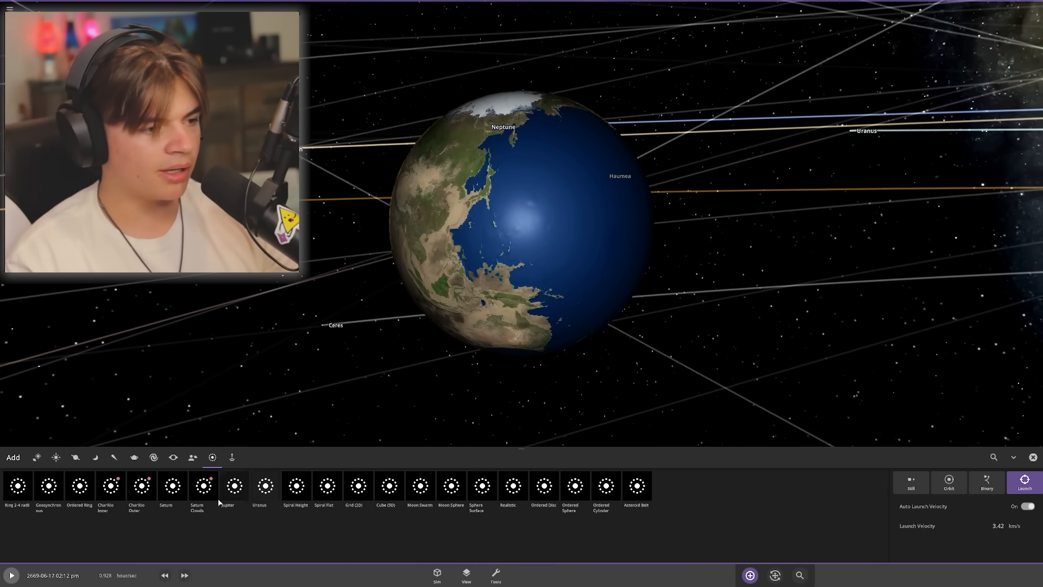
{"action": "left_click", "coordinate": [172, 485]}
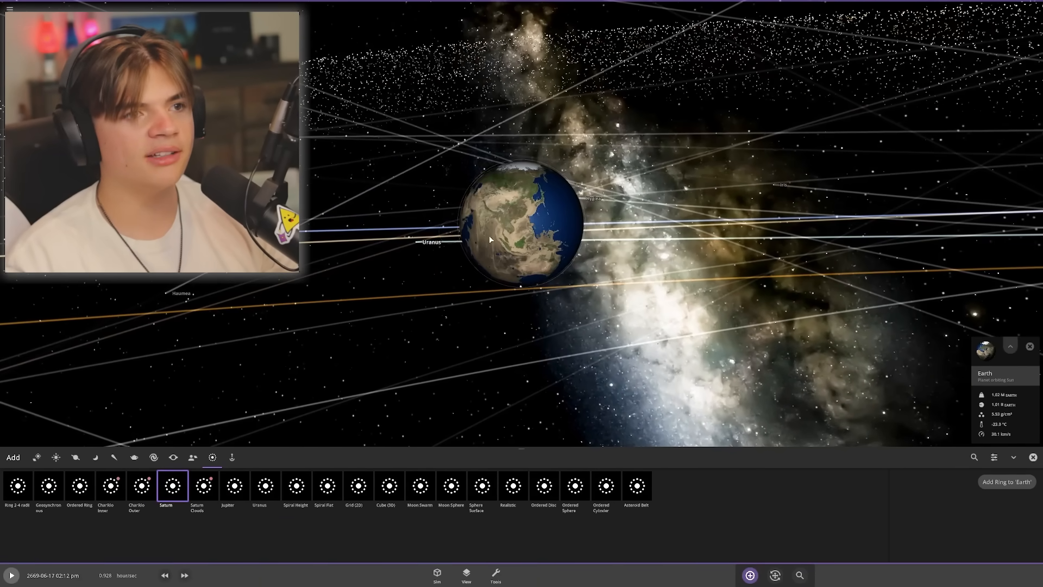
{"action": "left_click", "coordinate": [185, 574]}
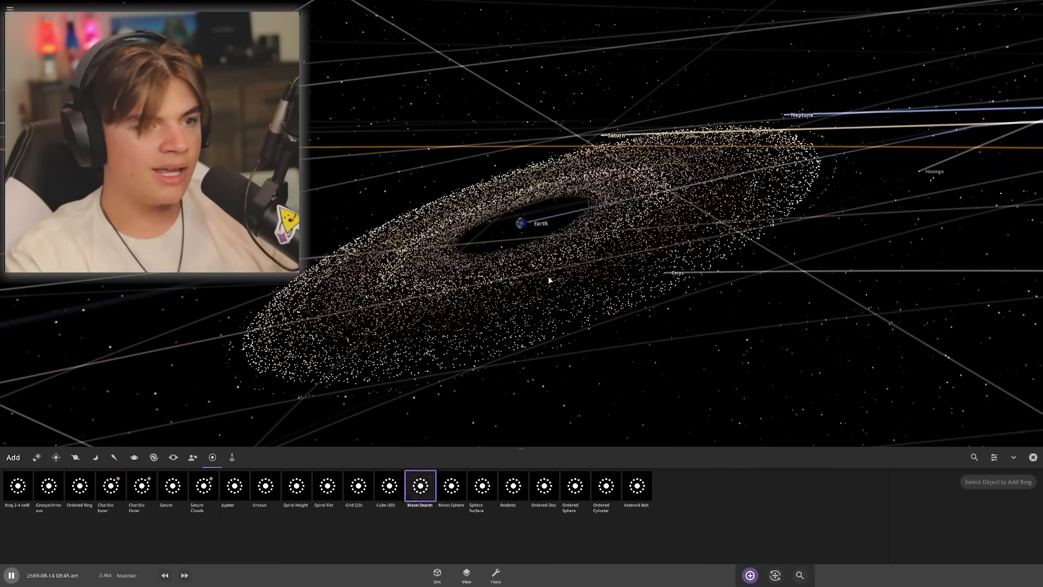
Resume and fast-forward so the swarm's moons crash down, leaving Earth red-hot
{"action": "left_click", "coordinate": [520, 224]}
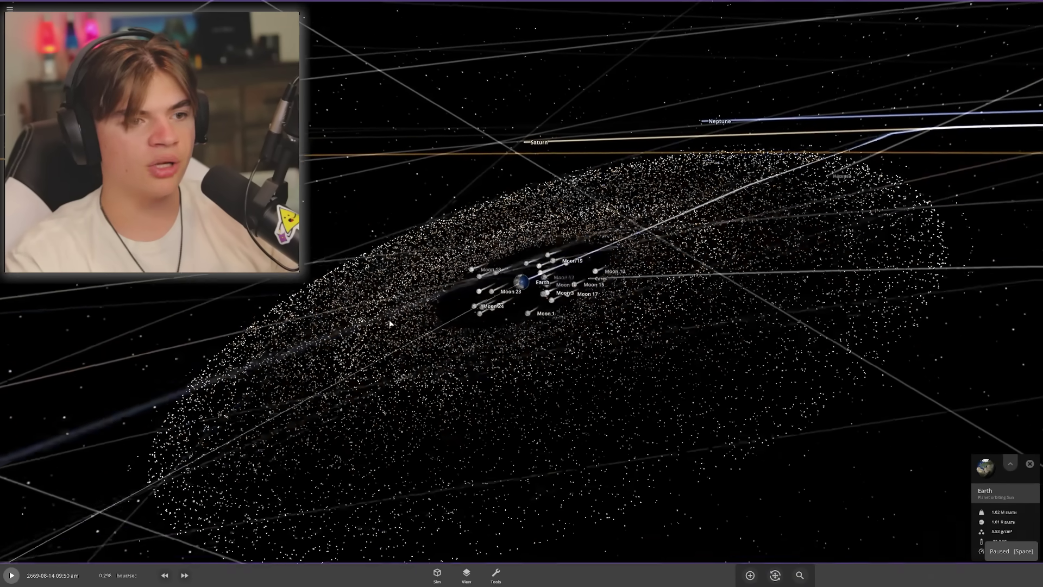
{"action": "left_click", "coordinate": [185, 575]}
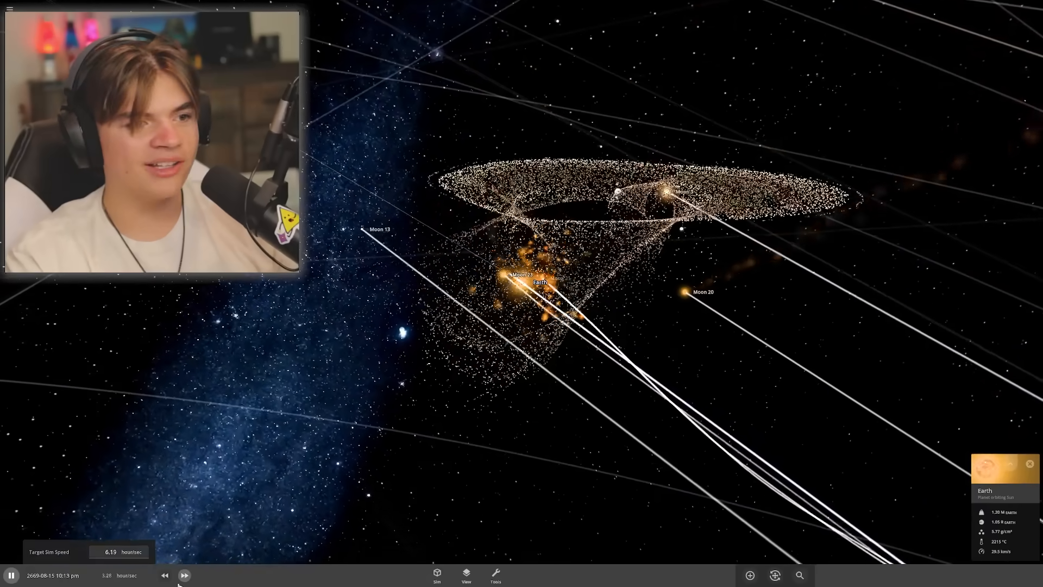
{"action": "left_click", "coordinate": [184, 575]}
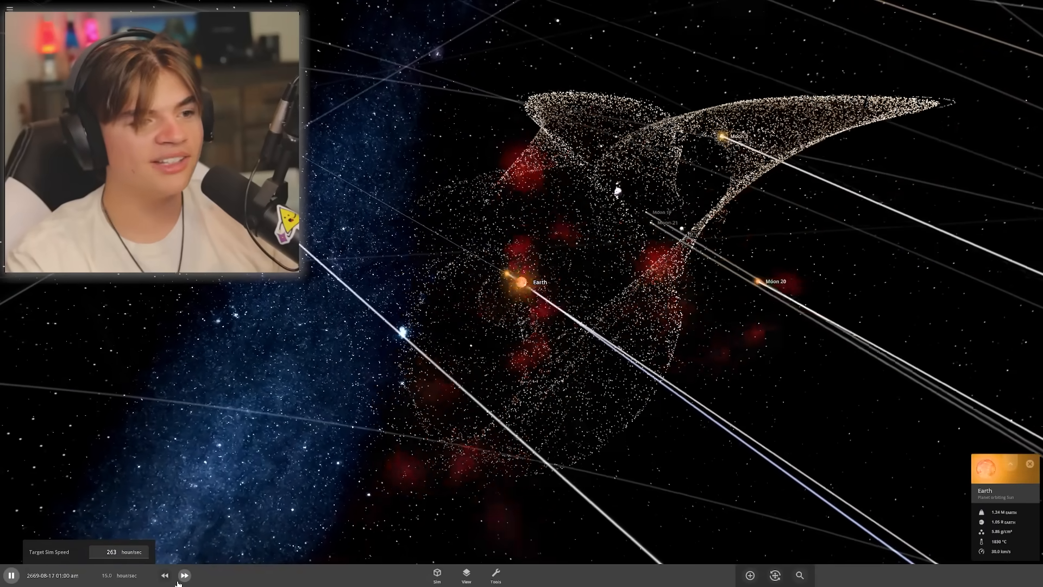
{"action": "left_click", "coordinate": [184, 575]}
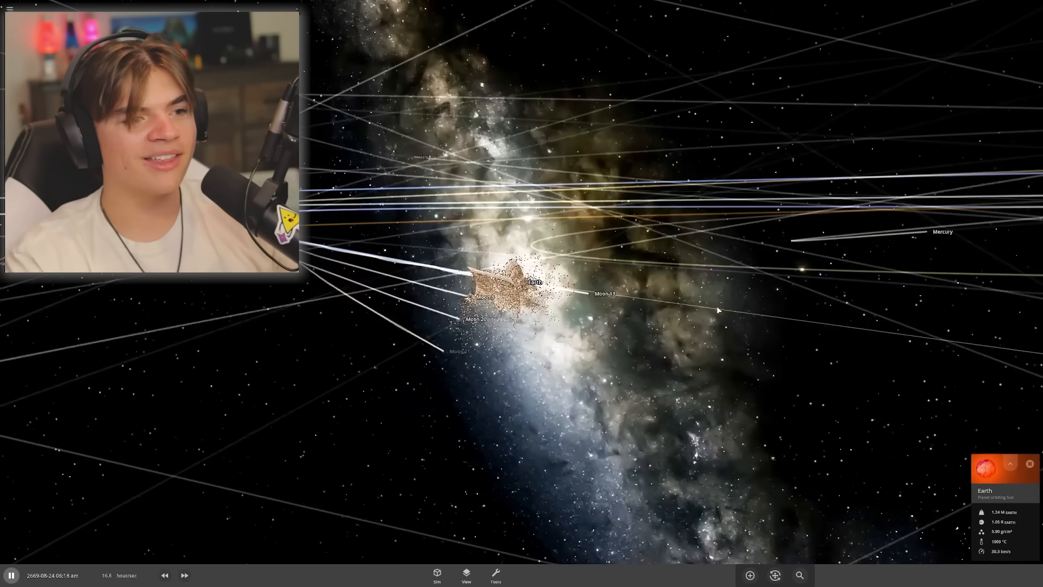
{"action": "left_click", "coordinate": [185, 575]}
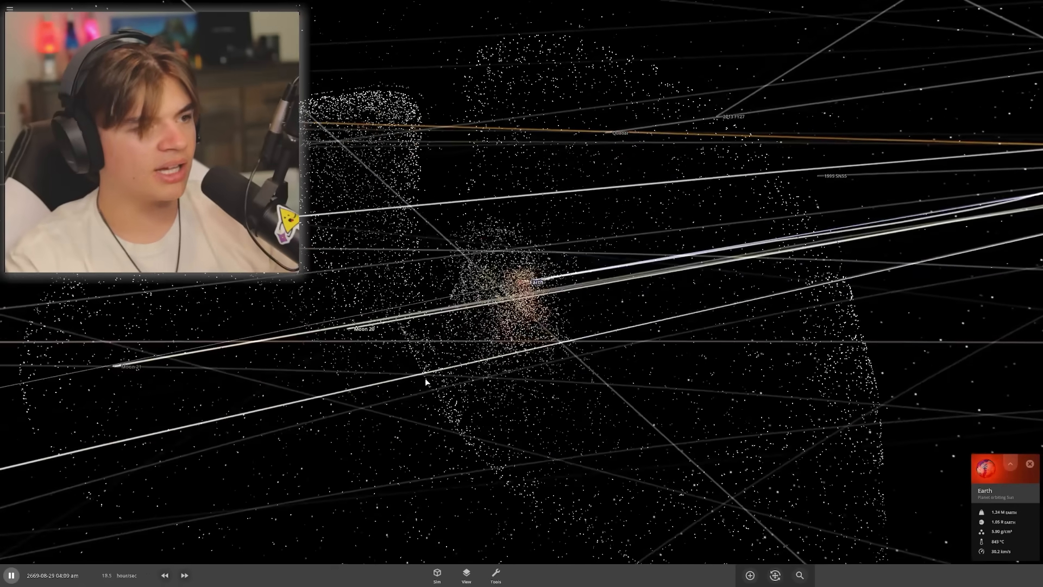
Adjust sim speed and review Earth's Motion, Surface and Composition readings
{"action": "key", "text": "Ctrl+D"}
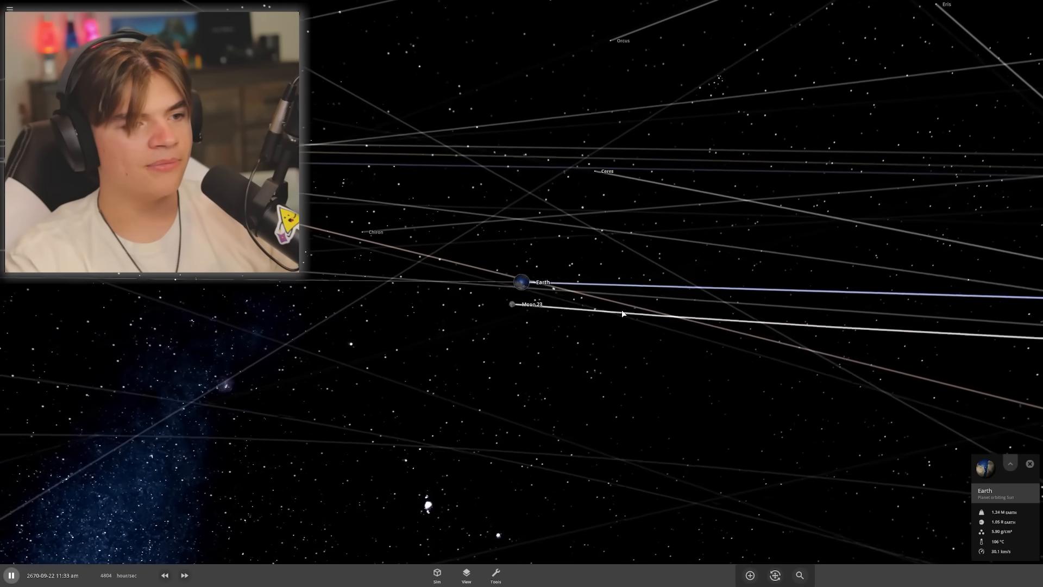
{"action": "left_click", "coordinate": [184, 575]}
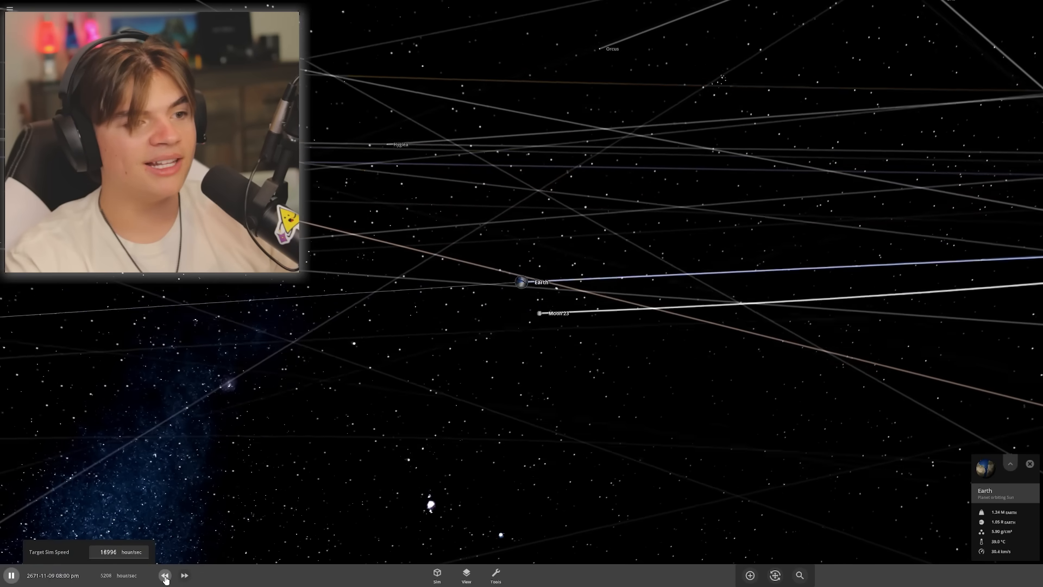
{"action": "left_click", "coordinate": [167, 576]}
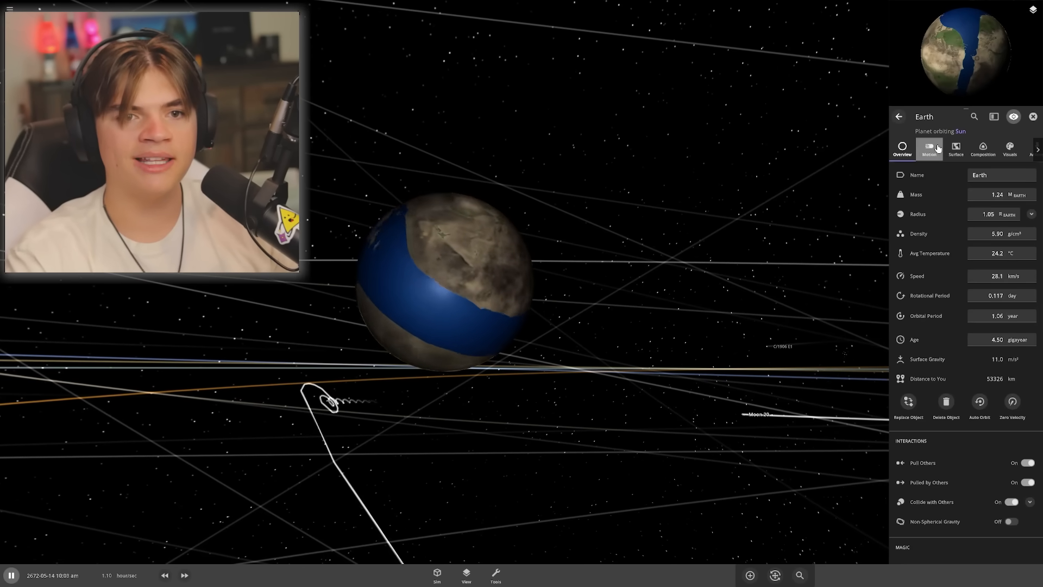
{"action": "left_click", "coordinate": [928, 148]}
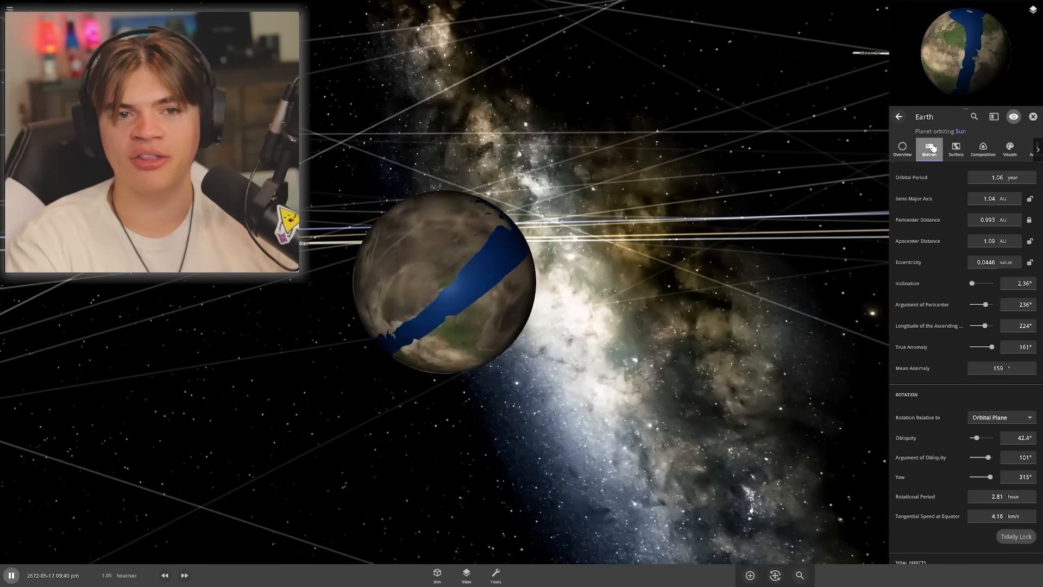
{"action": "left_click", "coordinate": [955, 149]}
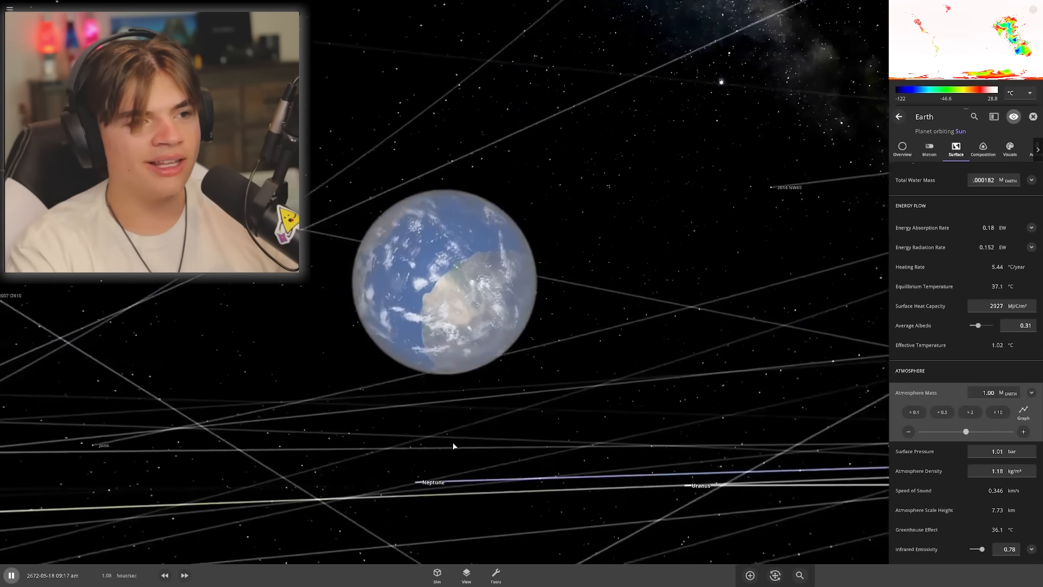
{"action": "left_click", "coordinate": [983, 149]}
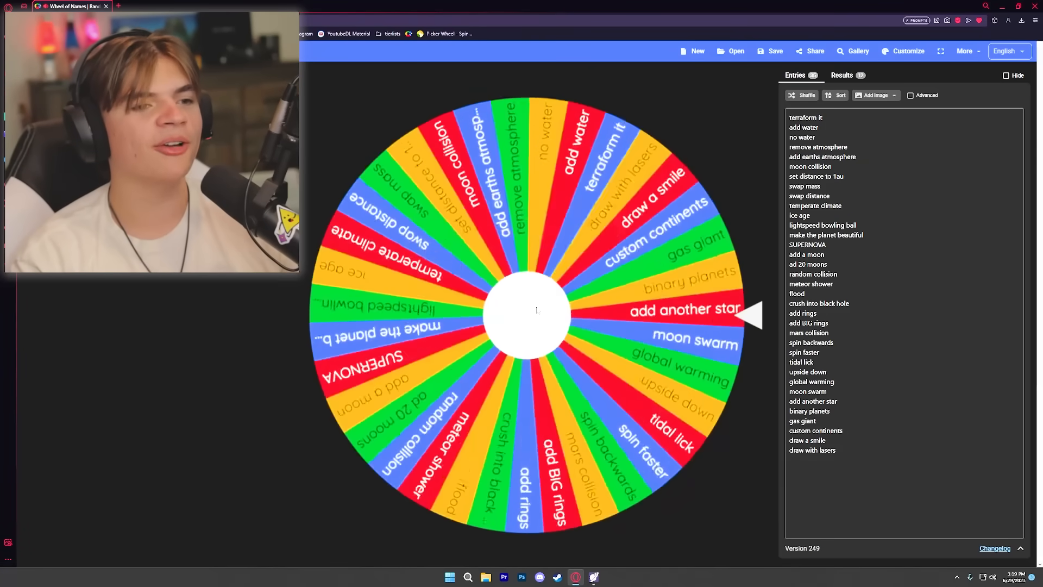
Spin the wheel, add a second Mars in Orbit placement, and fast-forward the impact
{"action": "left_click", "coordinate": [534, 313]}
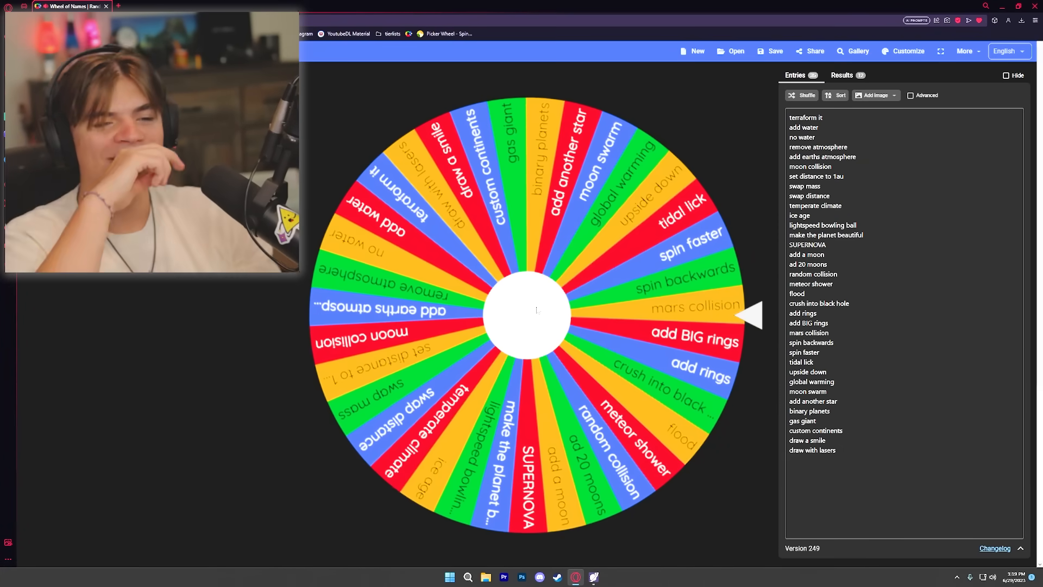
{"action": "left_click", "coordinate": [529, 312]}
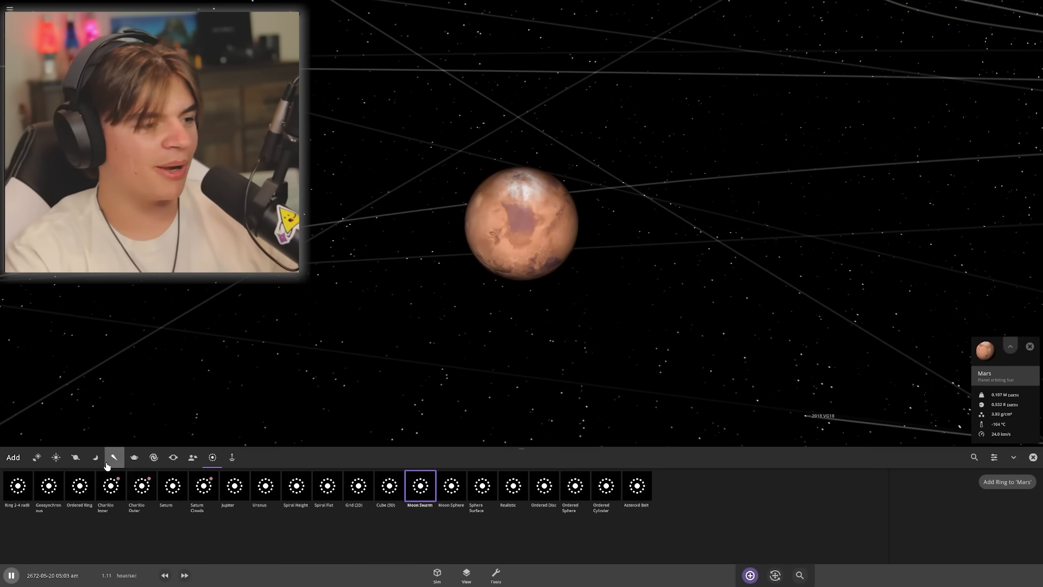
{"action": "left_click", "coordinate": [76, 457]}
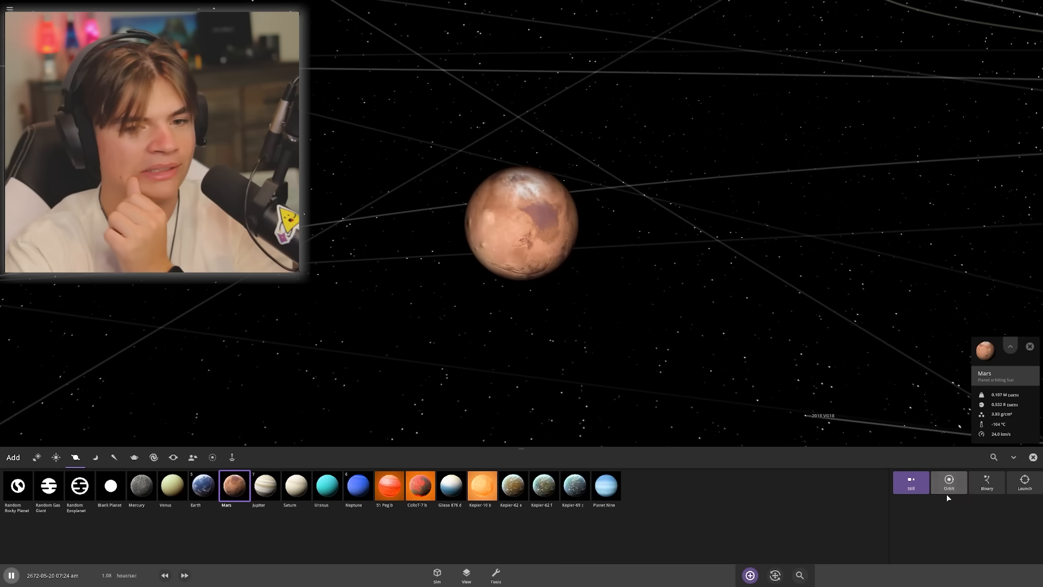
{"action": "left_click", "coordinate": [1024, 483]}
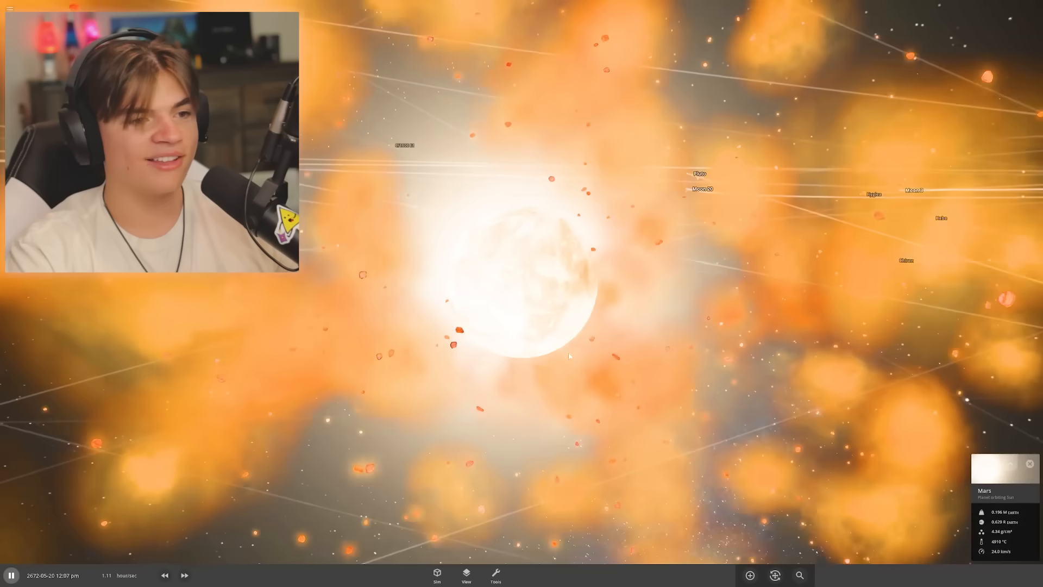
{"action": "left_click", "coordinate": [186, 575]}
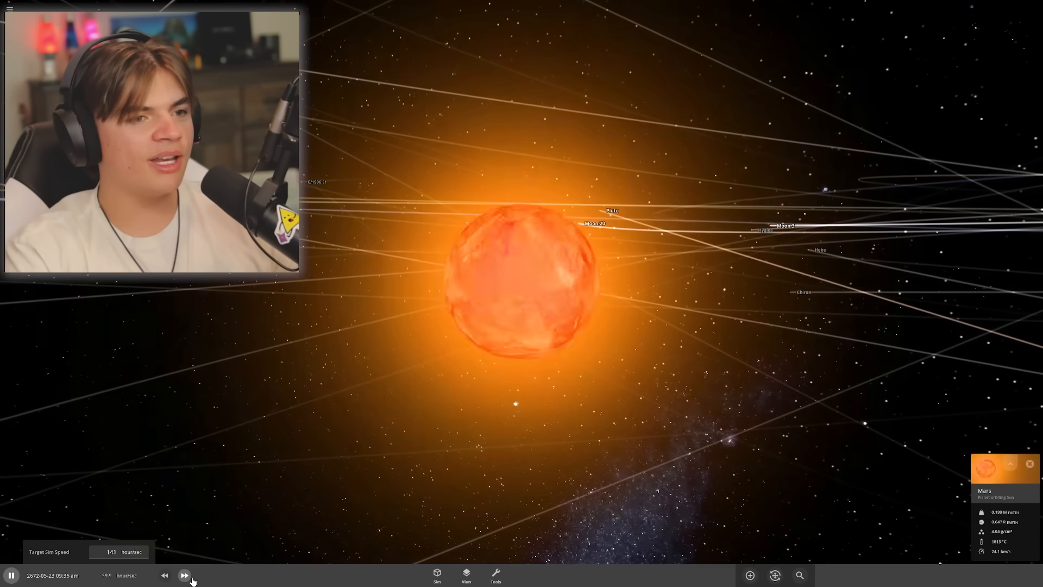
{"action": "left_click", "coordinate": [185, 576]}
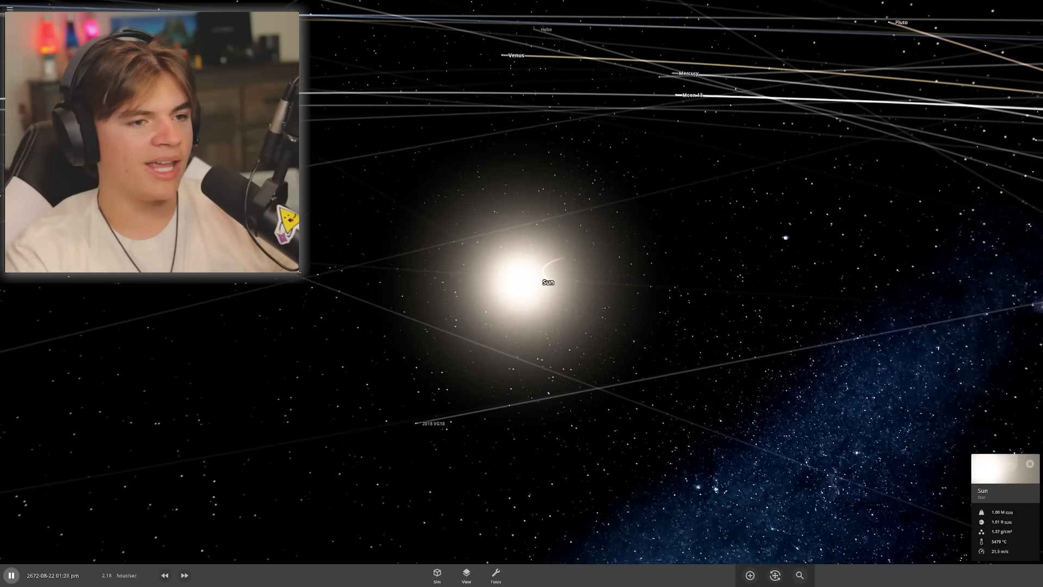
Add a binary star pair to the Sun and fast-forward to watch them orbit
{"action": "left_click", "coordinate": [1009, 463]}
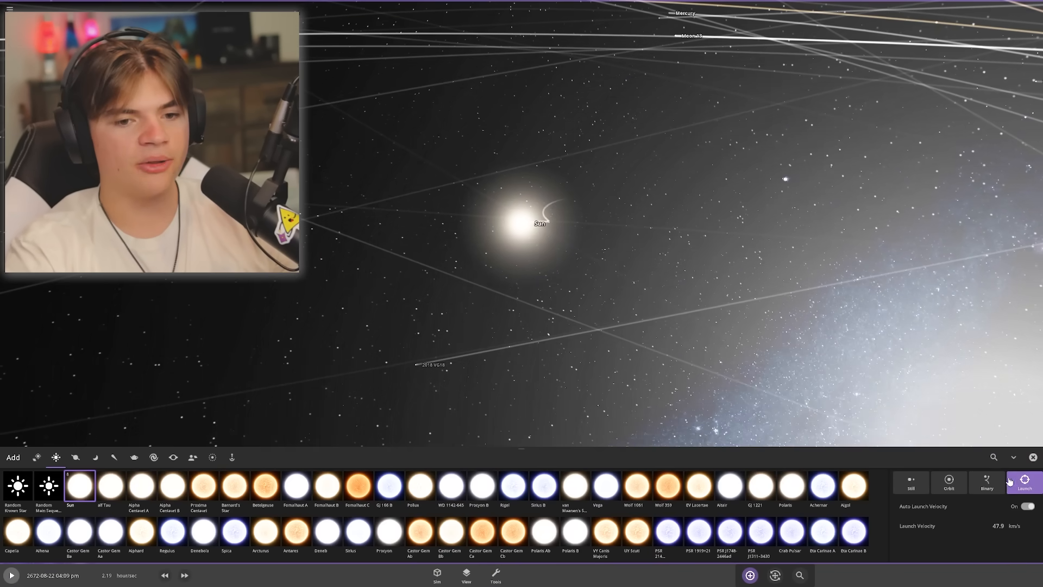
{"action": "left_click", "coordinate": [986, 481]}
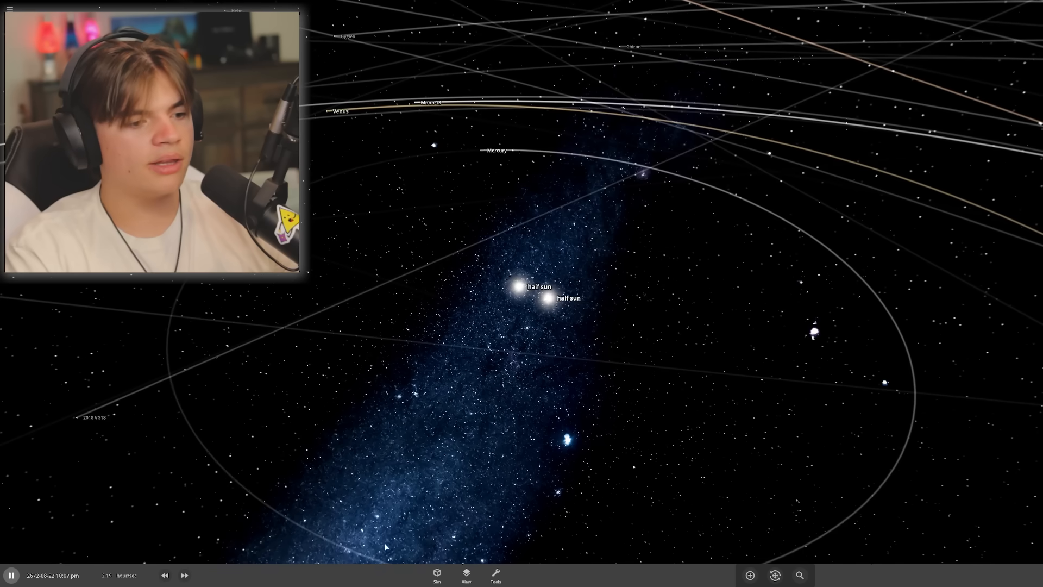
{"action": "left_click", "coordinate": [466, 575]}
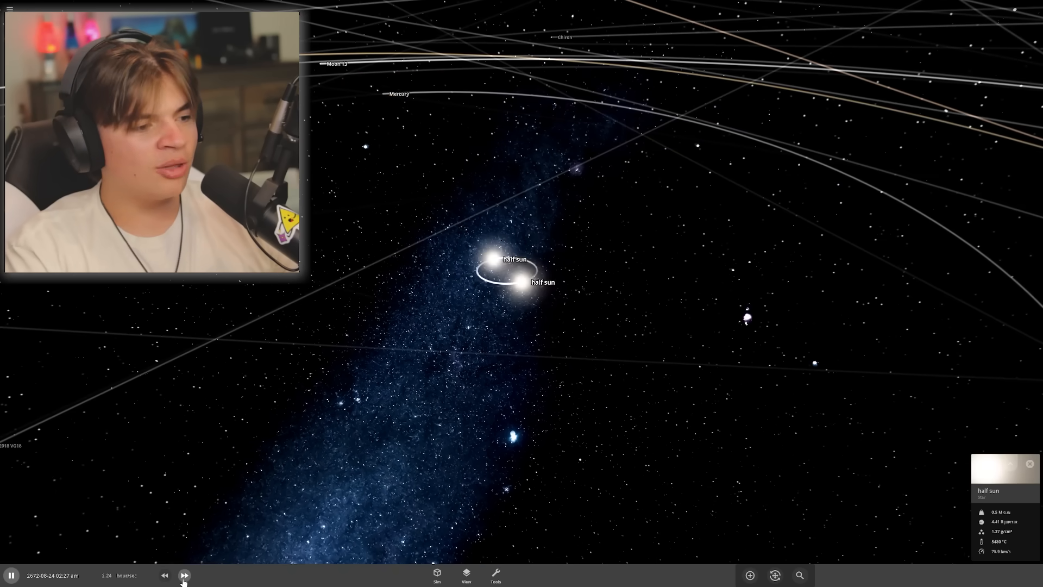
{"action": "left_click", "coordinate": [184, 575]}
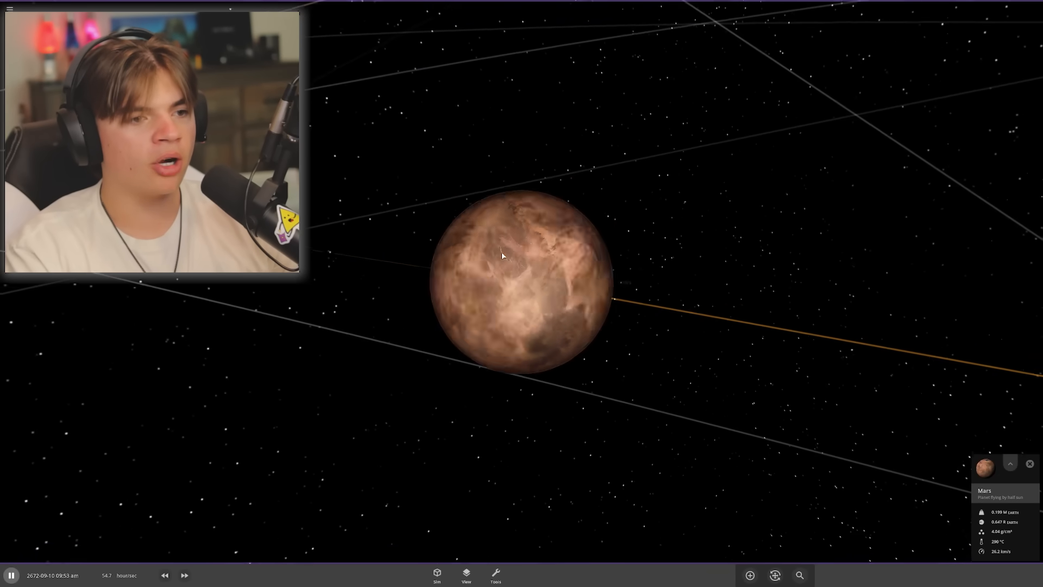
Focus on Mars and raise the sim speed four times until it cools
{"action": "left_click", "coordinate": [165, 574]}
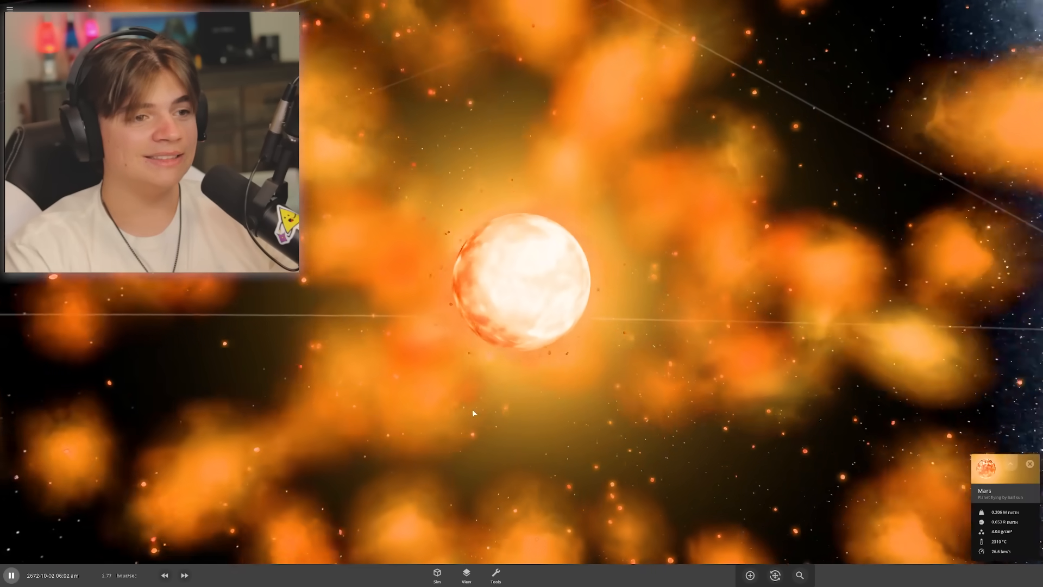
{"action": "left_click", "coordinate": [185, 577]}
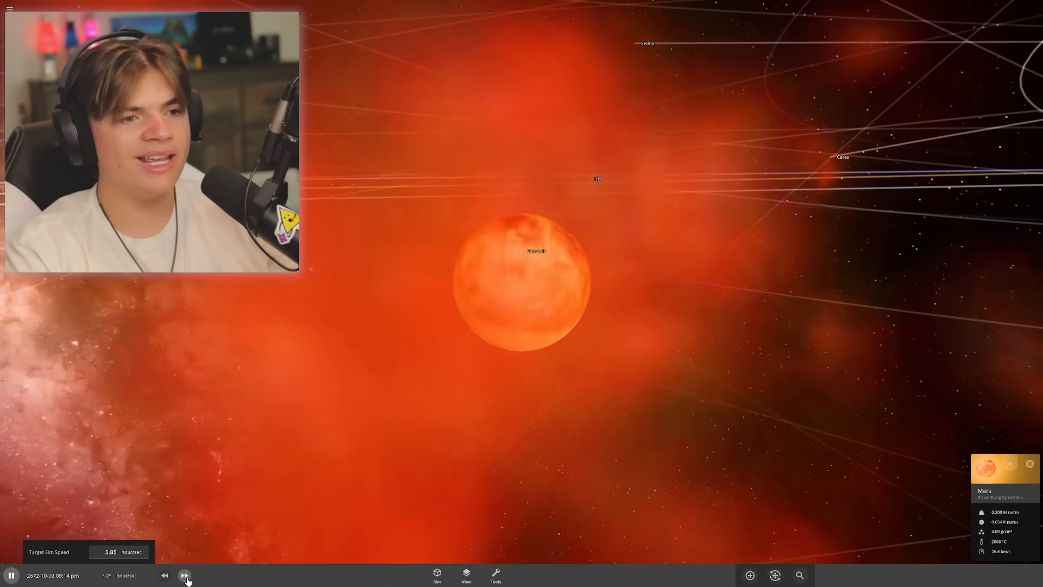
{"action": "left_click", "coordinate": [186, 574]}
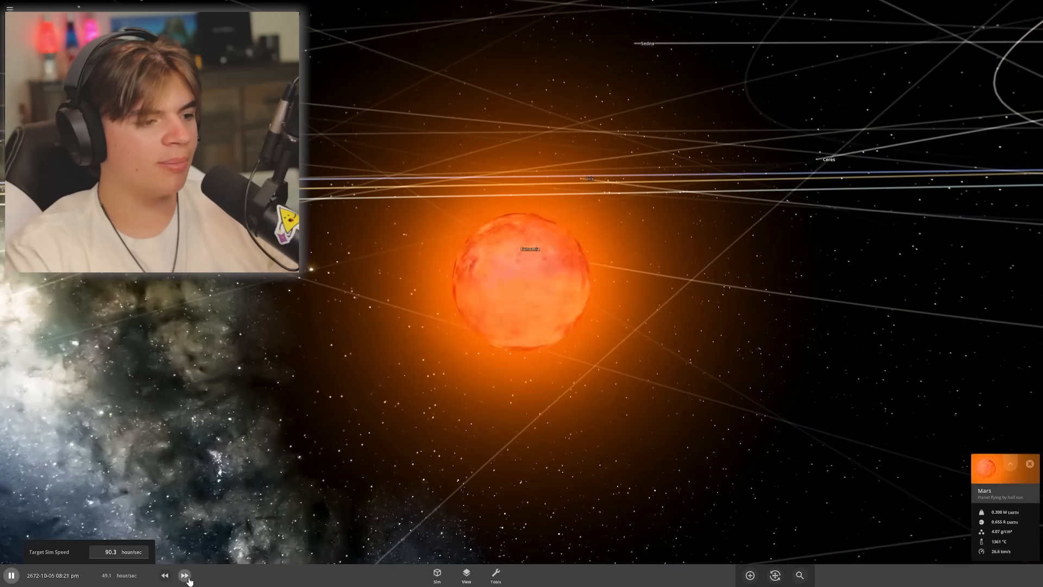
{"action": "left_click", "coordinate": [184, 574]}
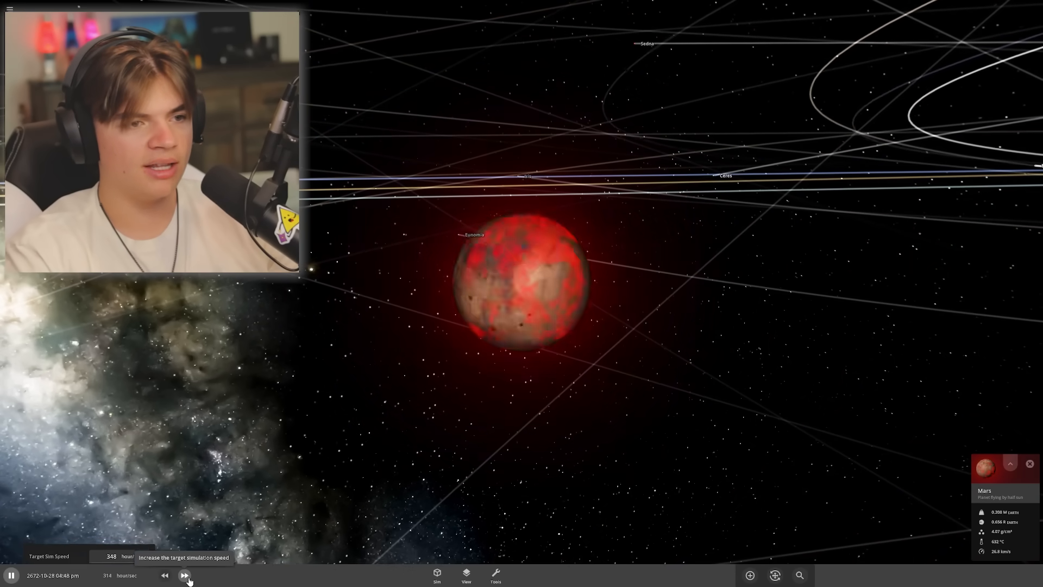
{"action": "left_click", "coordinate": [184, 577]}
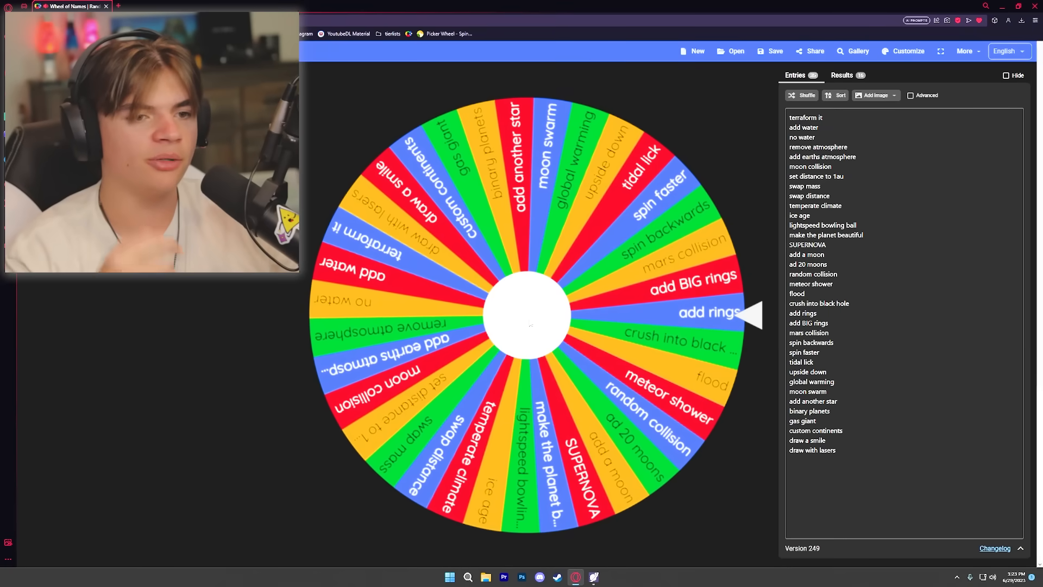
Spin the wheel to pick Mars's next event, landing on water
{"action": "left_click", "coordinate": [528, 314]}
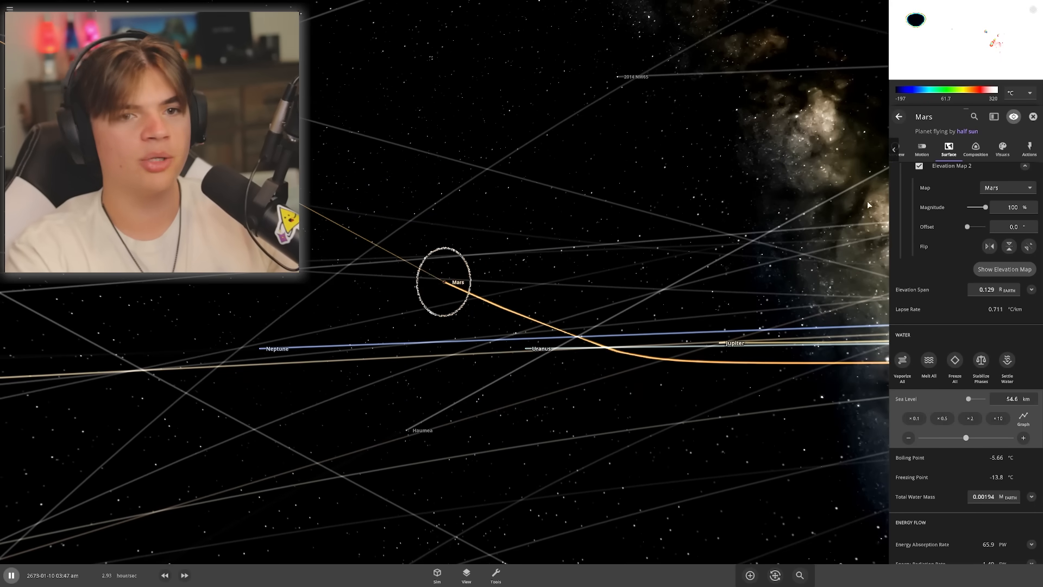
Lower Mars's distance to 1.01 AU in the Motion tab, then open Add > Asteroids
{"action": "left_click", "coordinate": [921, 149]}
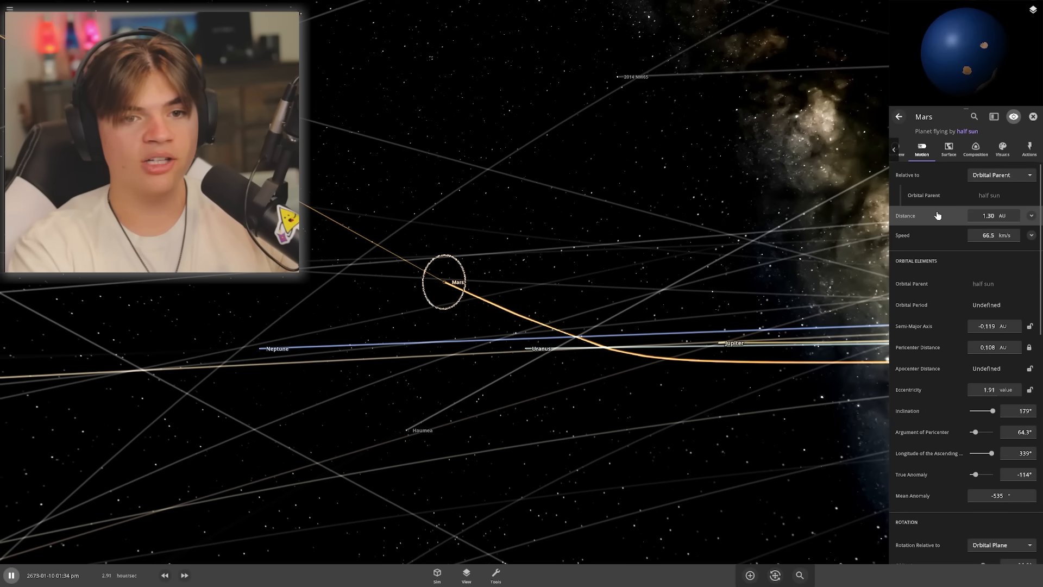
{"action": "left_click", "coordinate": [988, 215]}
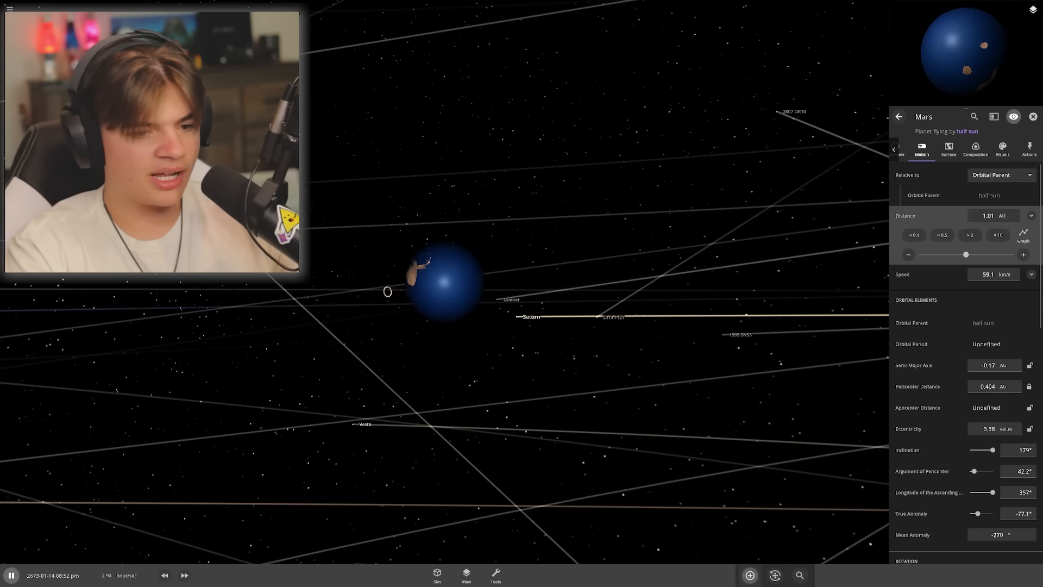
{"action": "left_click", "coordinate": [750, 574]}
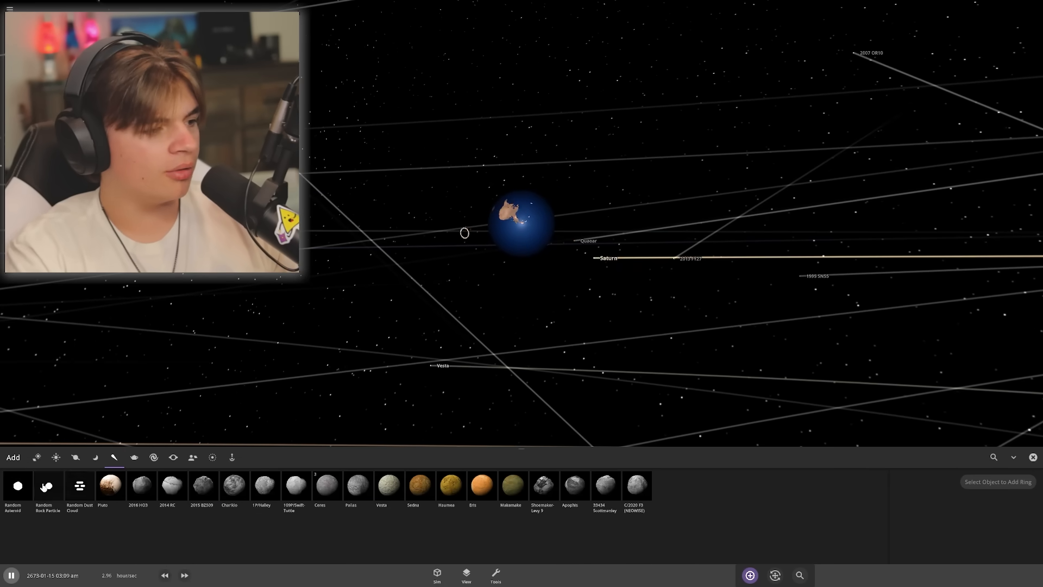
Place random asteroids in orbit around Mars, then switch to Launch mode
{"action": "left_click", "coordinate": [17, 486]}
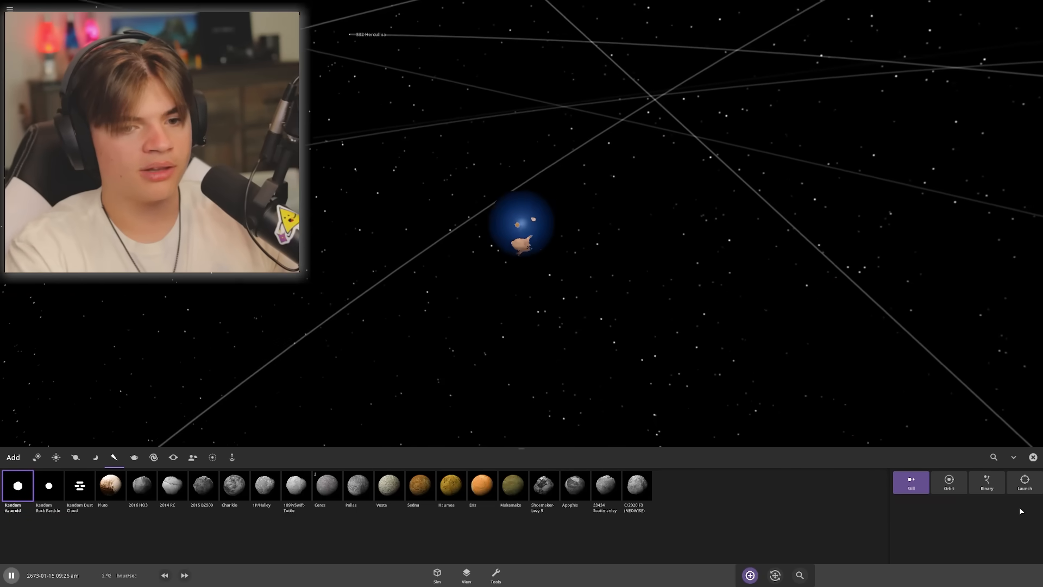
{"action": "left_click", "coordinate": [948, 482]}
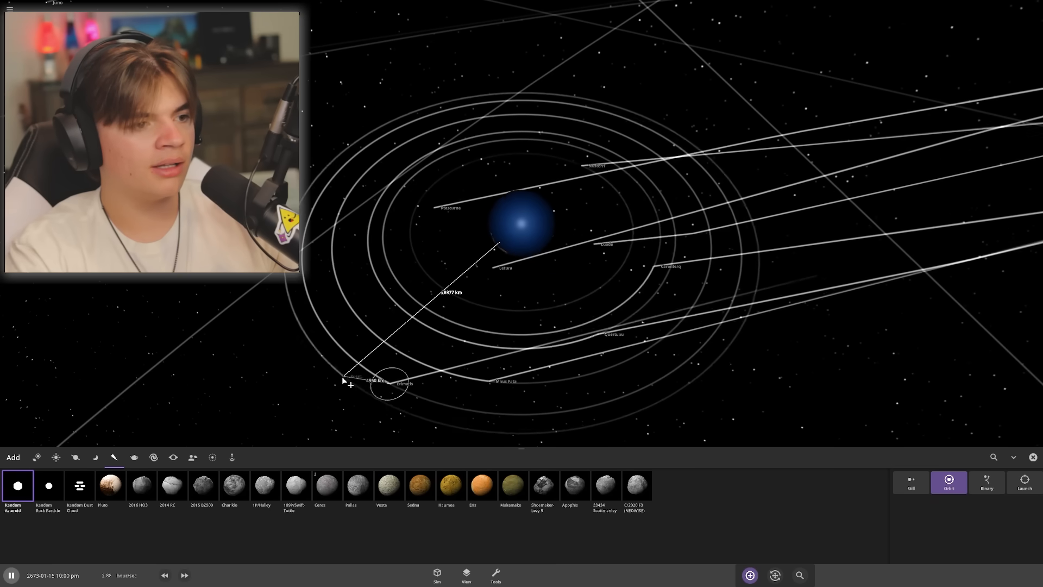
{"action": "left_click", "coordinate": [466, 574]}
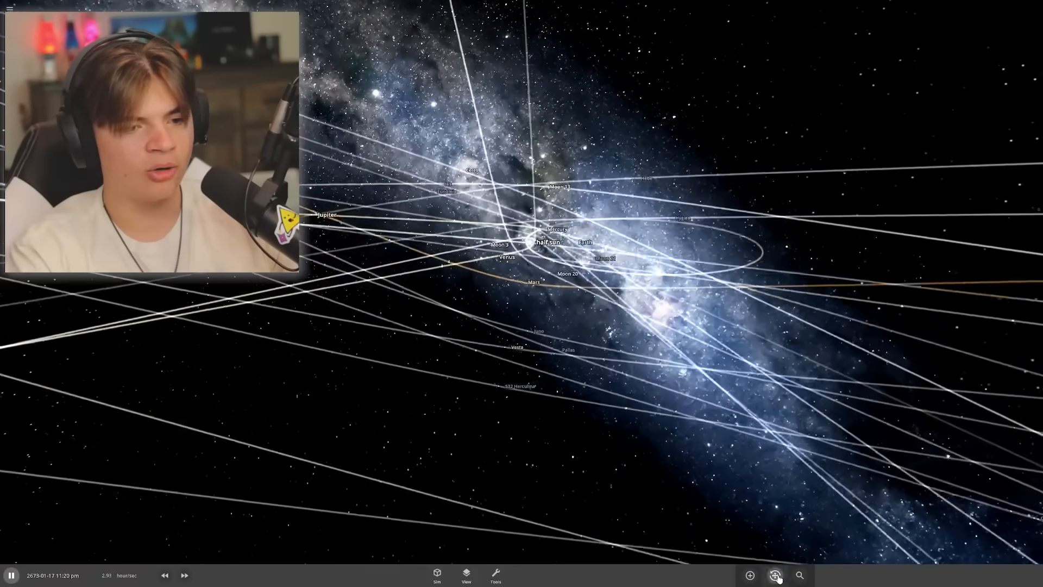
{"action": "left_click", "coordinate": [465, 583]}
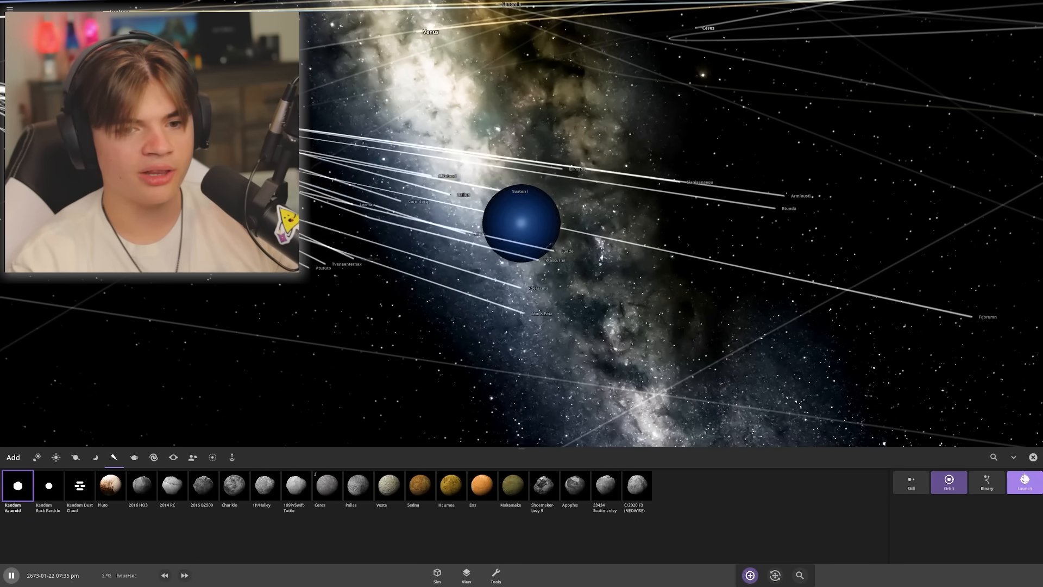
{"action": "left_click", "coordinate": [1024, 482]}
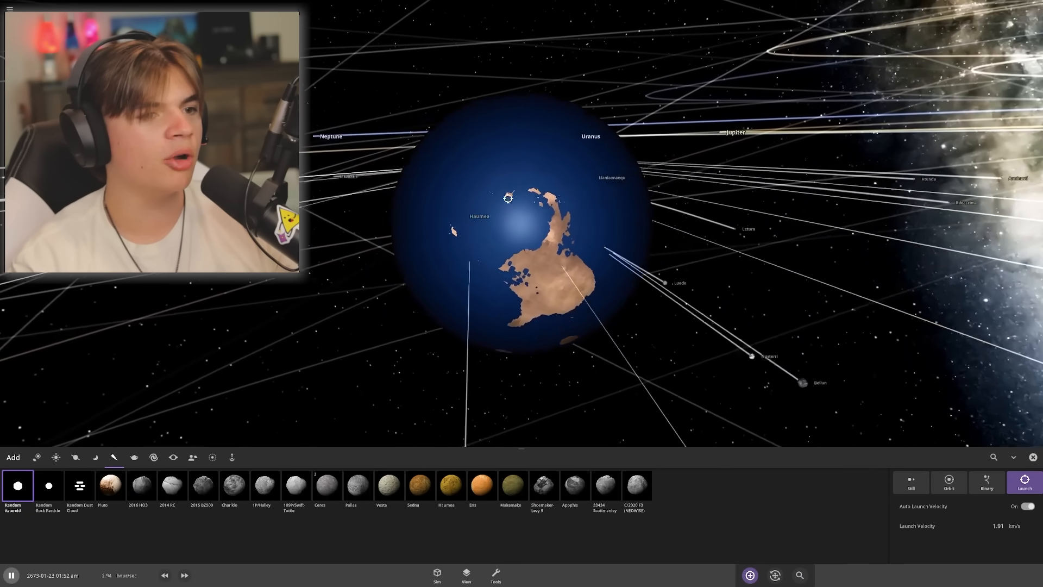